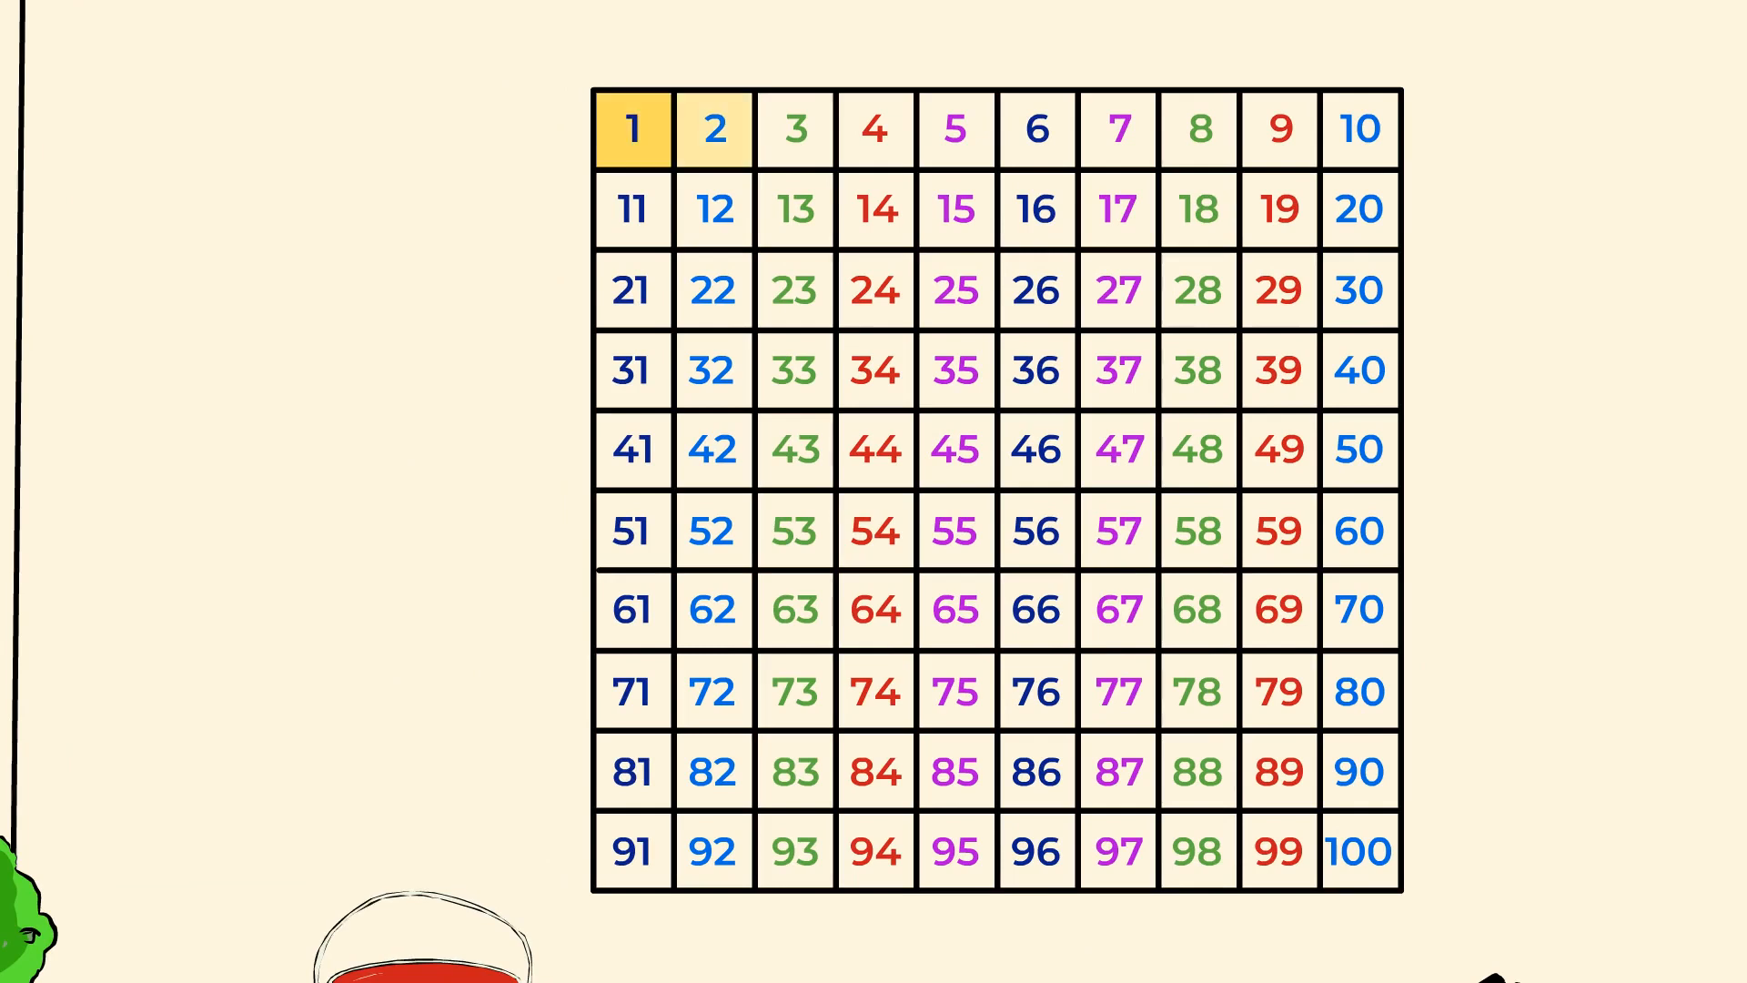
- Advance the animation so row 1–10 is outlined and the other rows dim
click(715, 128)
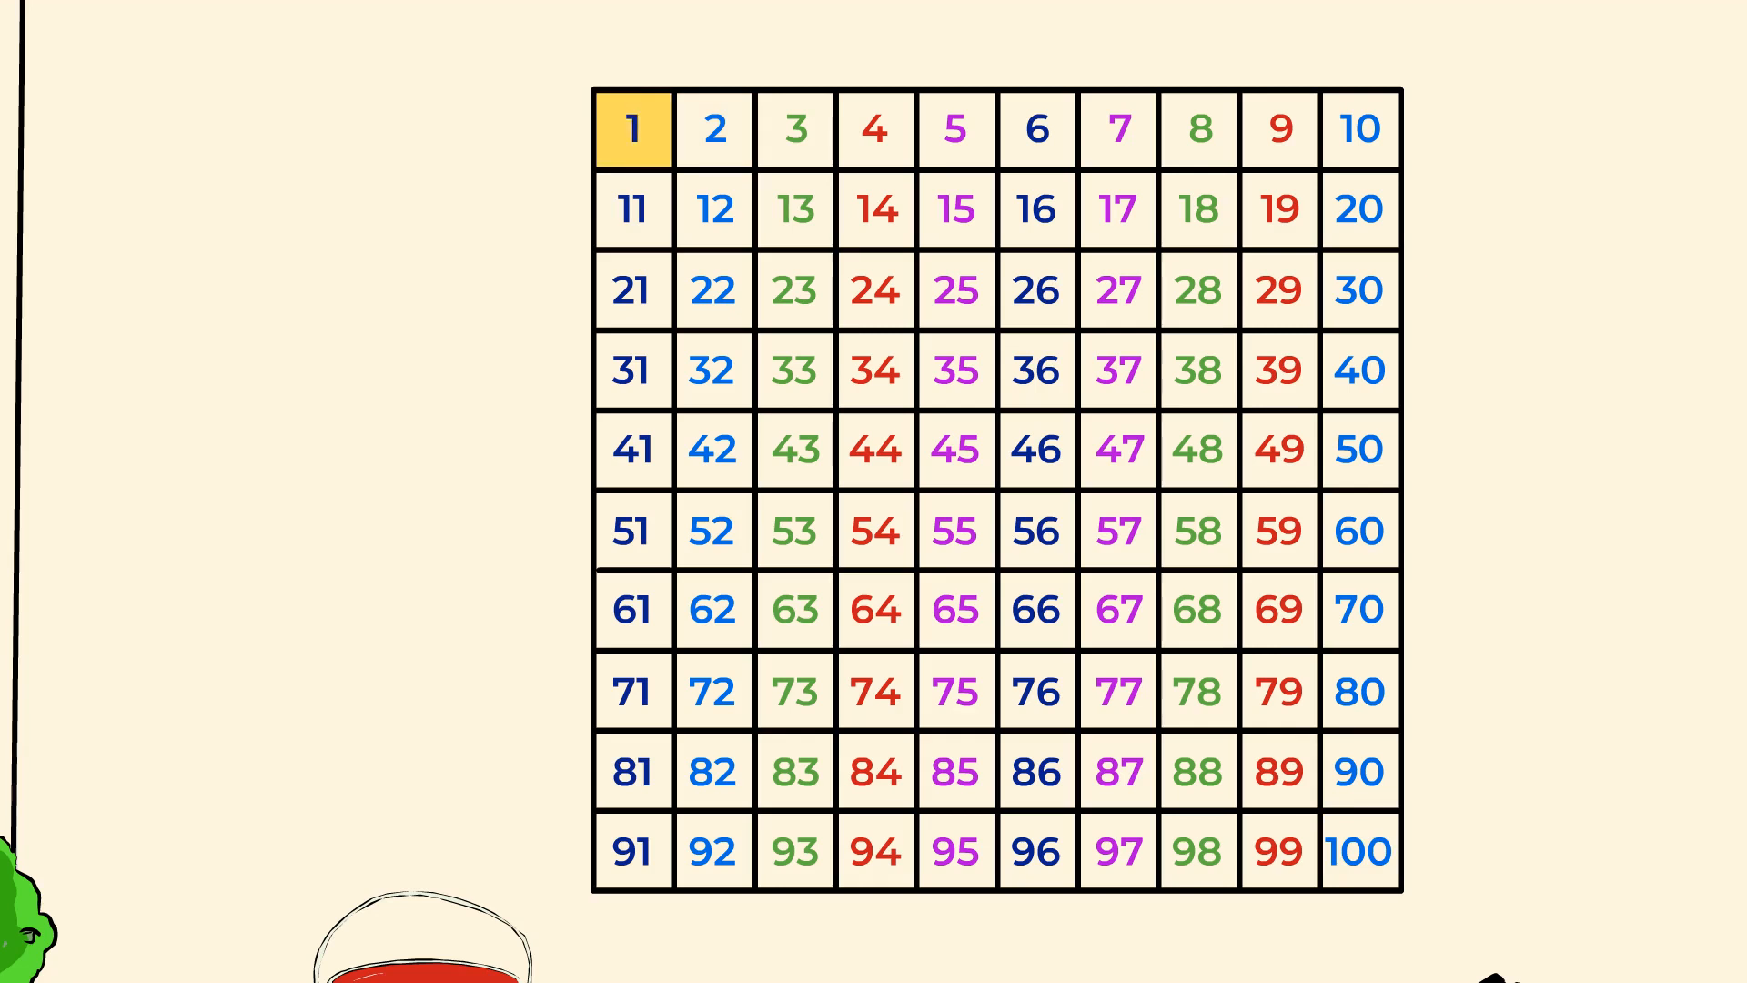
click(631, 130)
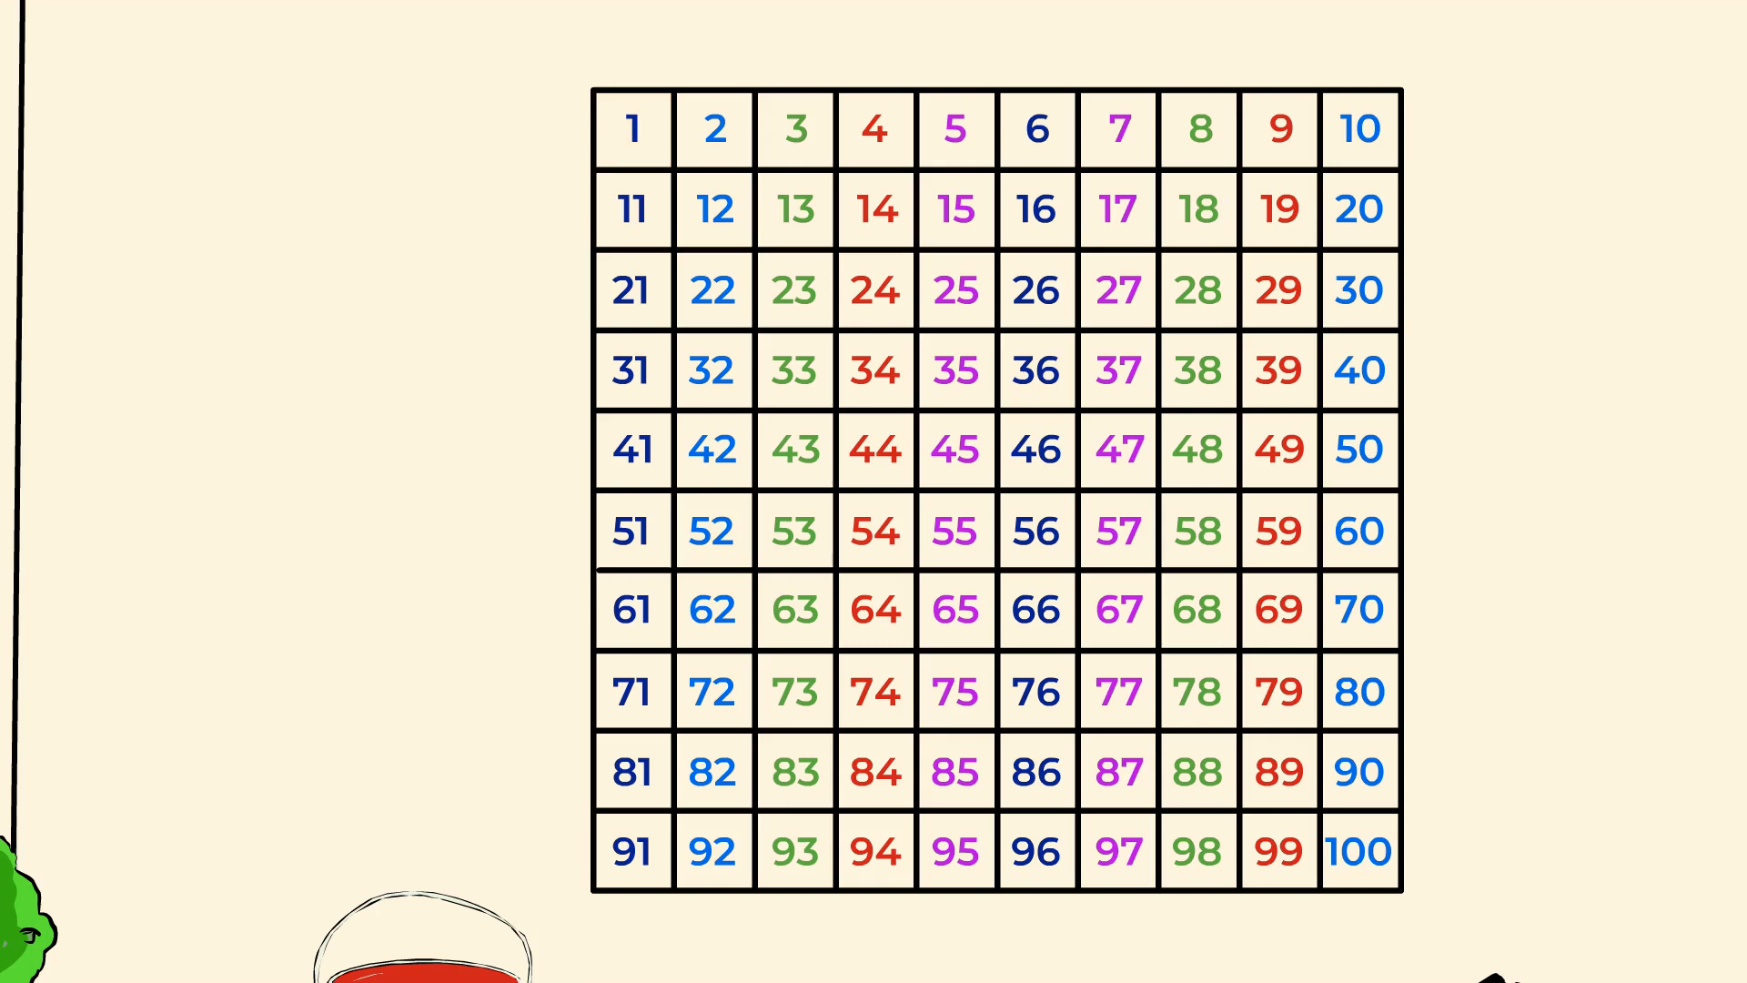
click(632, 129)
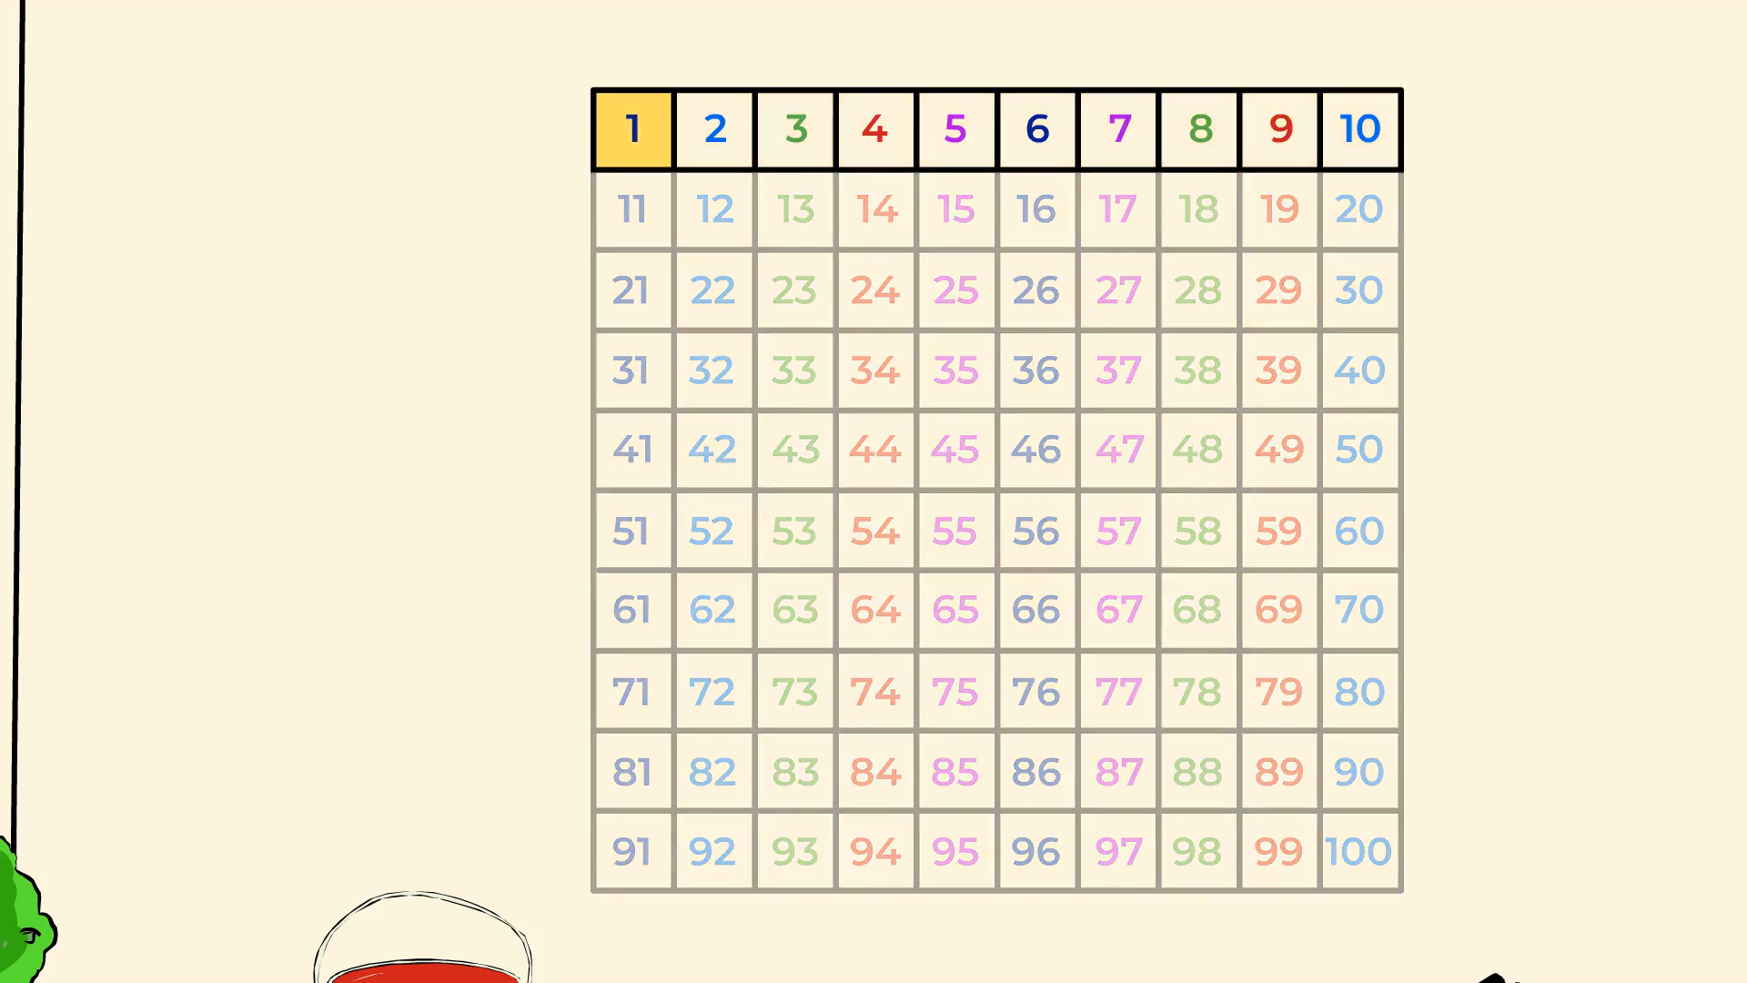
- Highlight the remaining first-row numbers and bring the tens column into focus
click(795, 129)
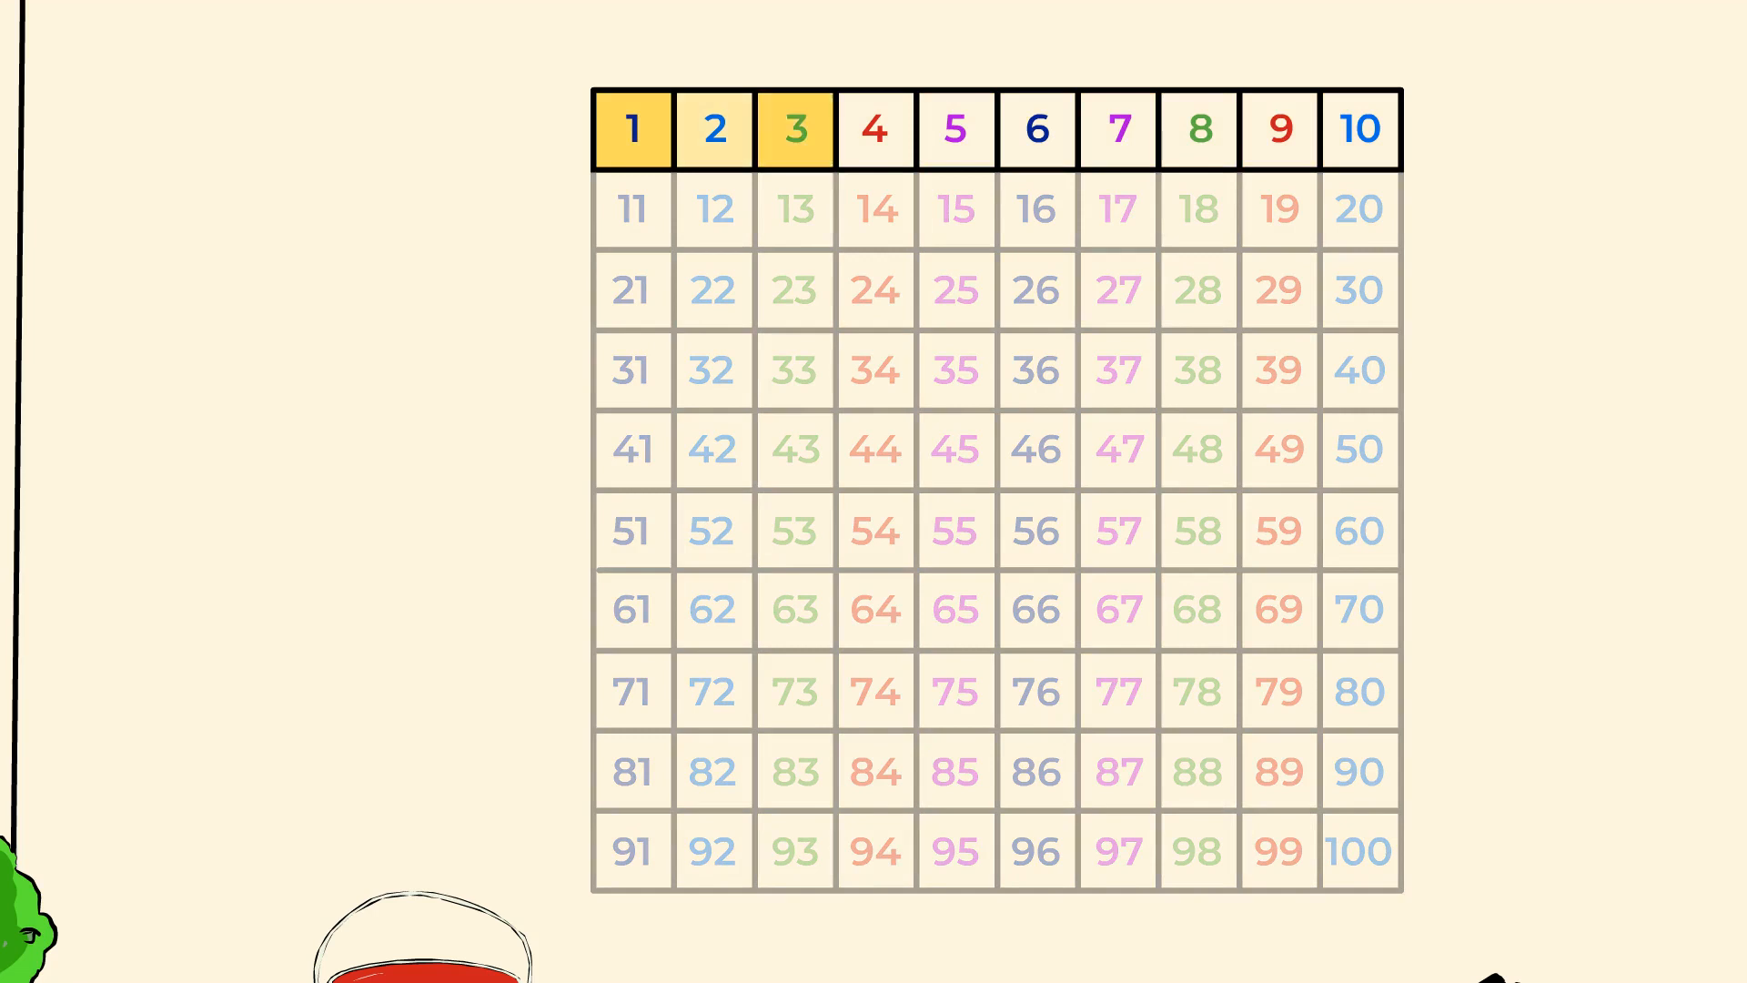
click(955, 129)
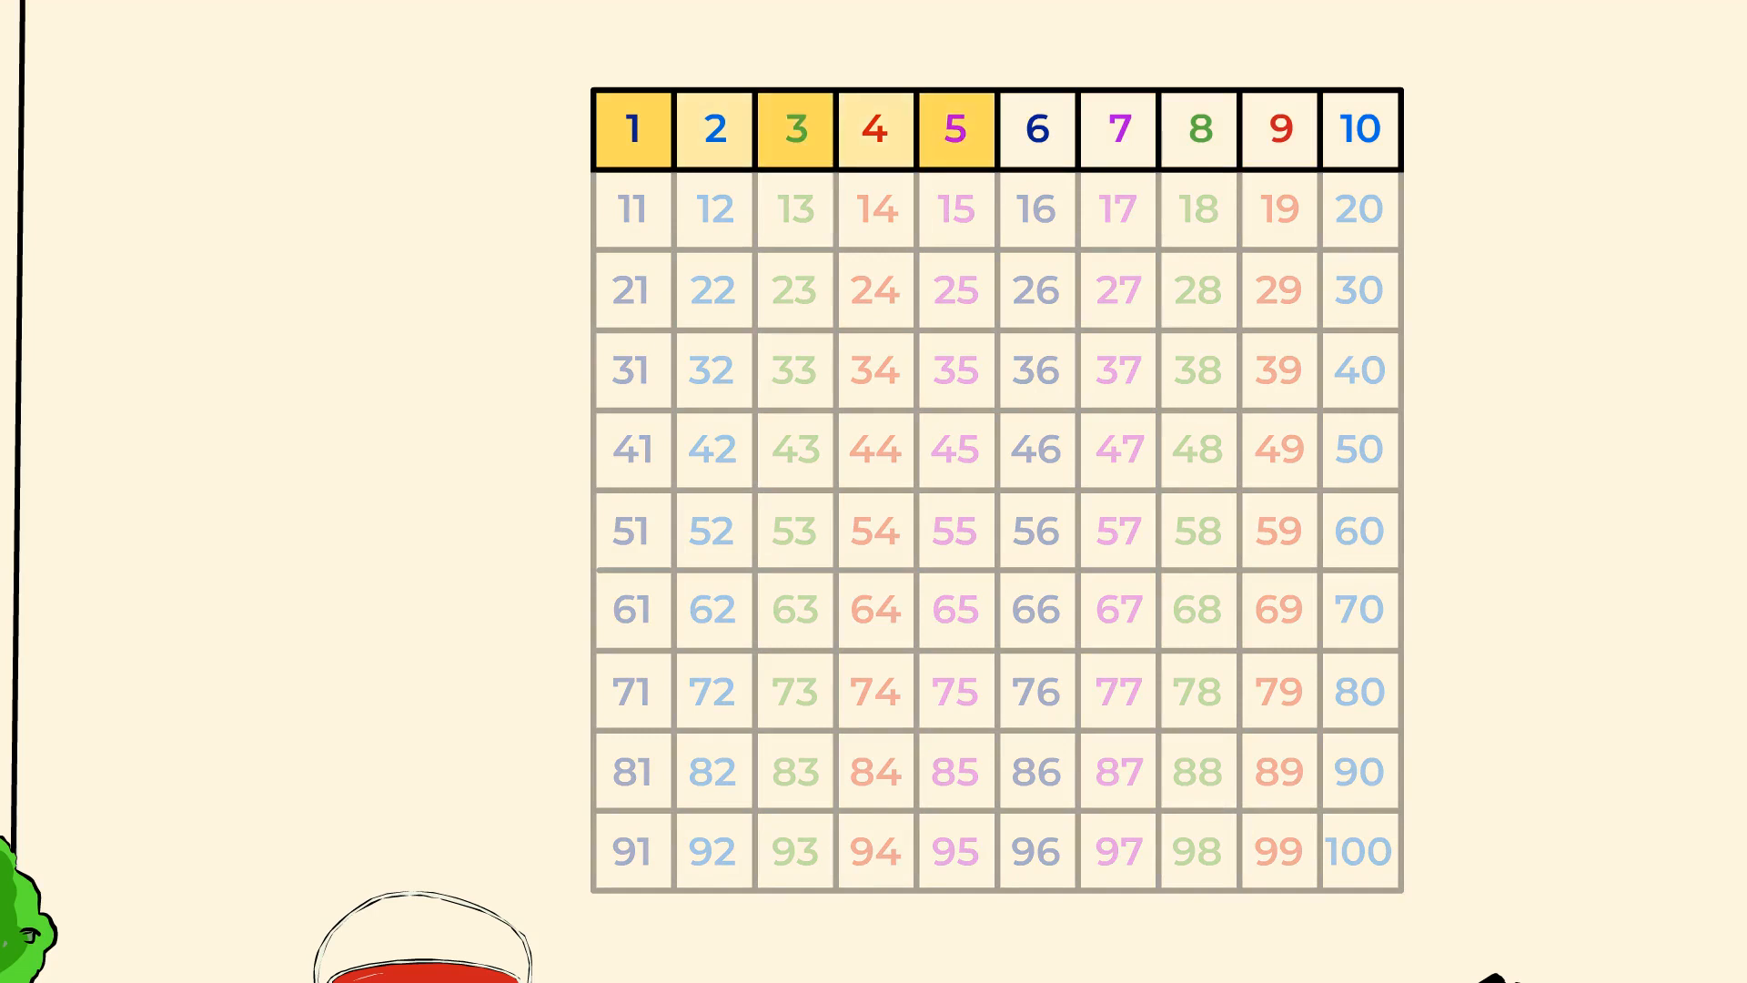
click(1117, 129)
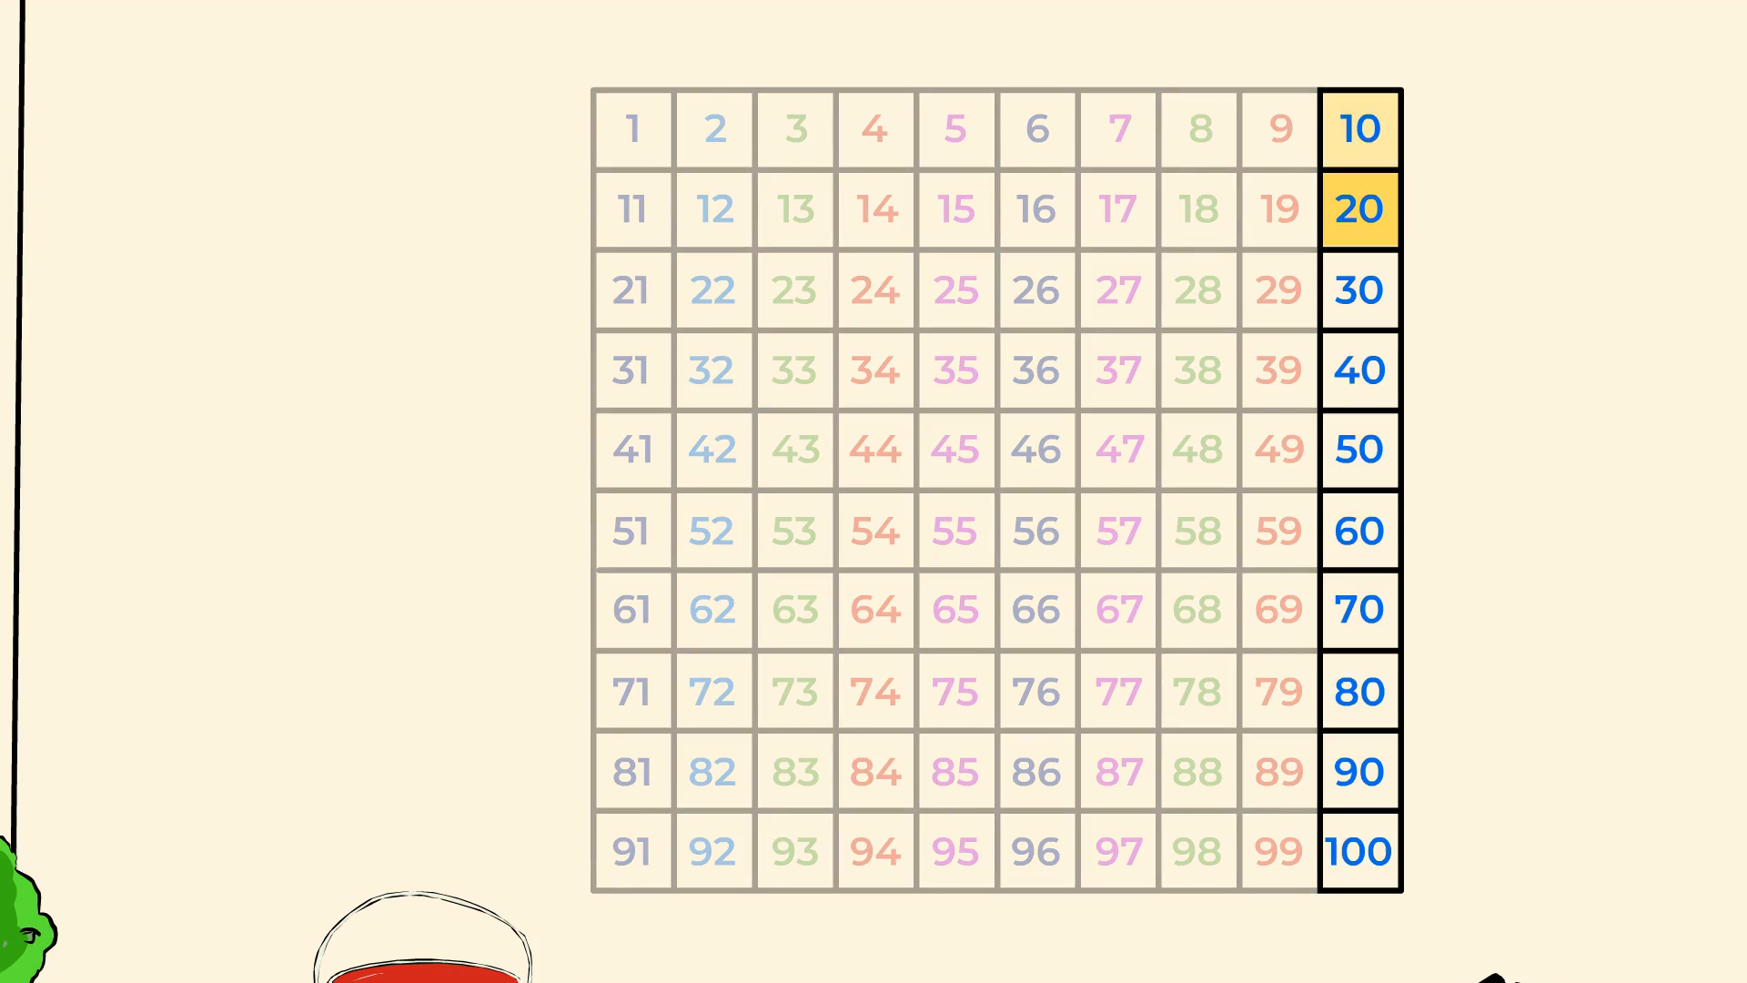
- Count down the tens column through 30–60 and onward, ending on the fives column
click(1358, 370)
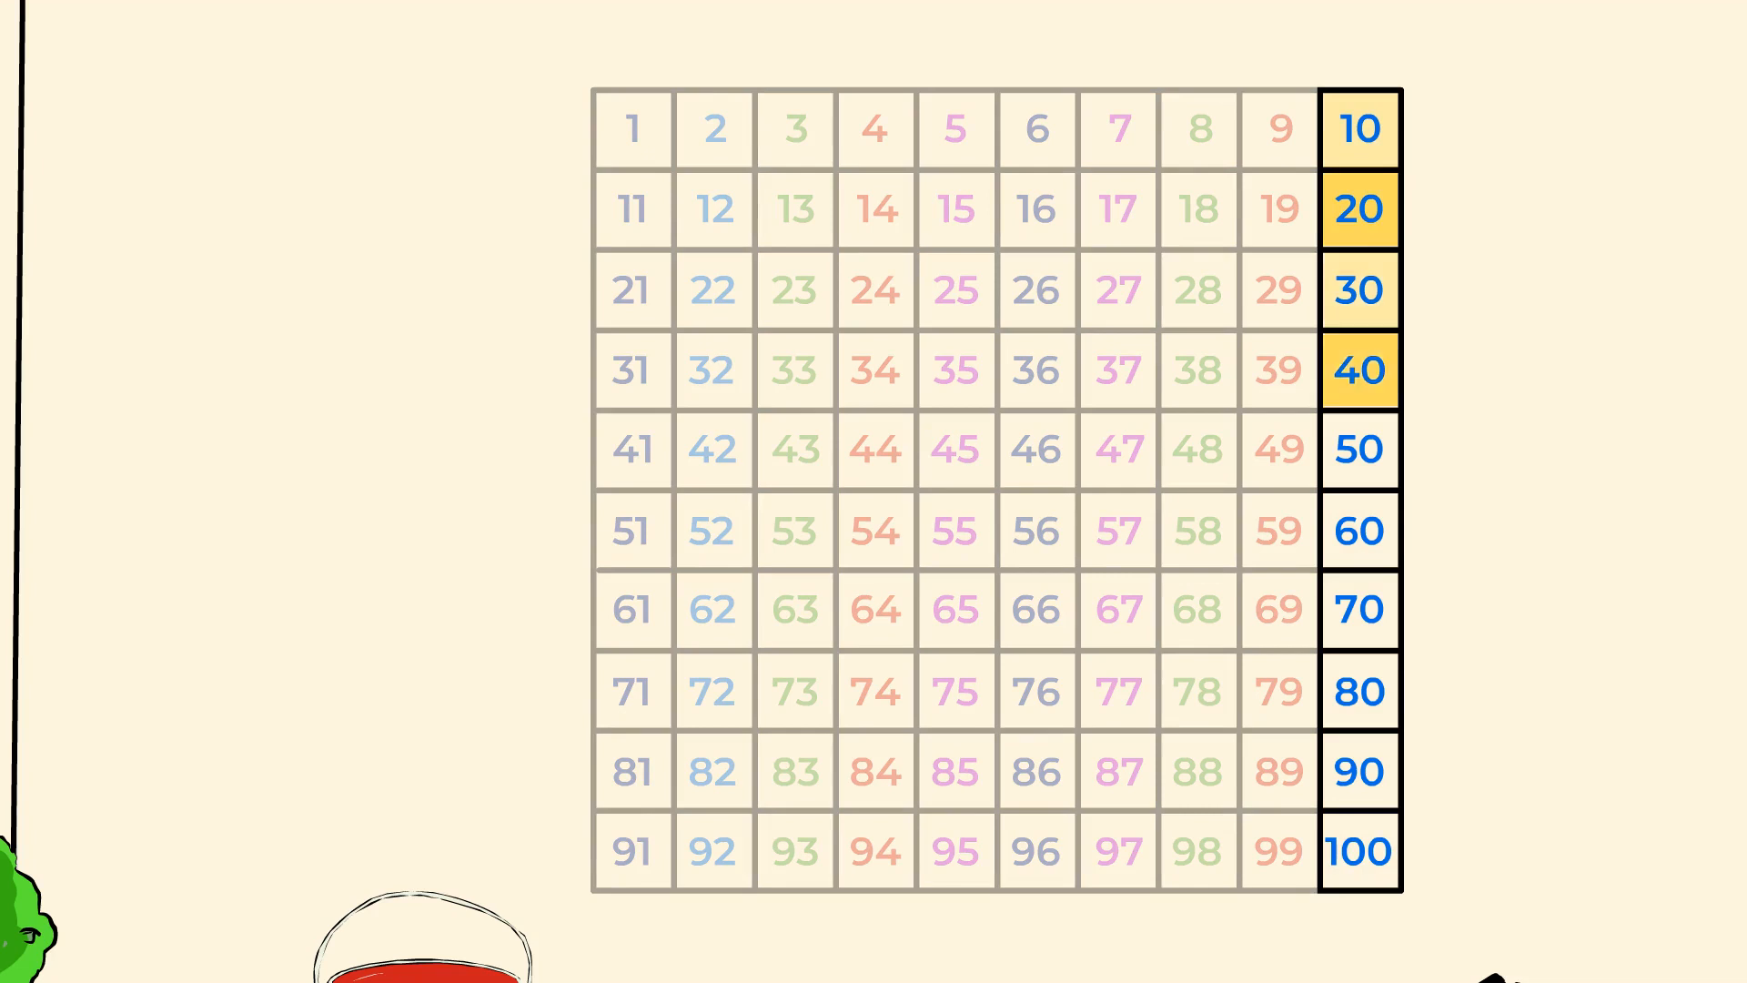
click(1359, 531)
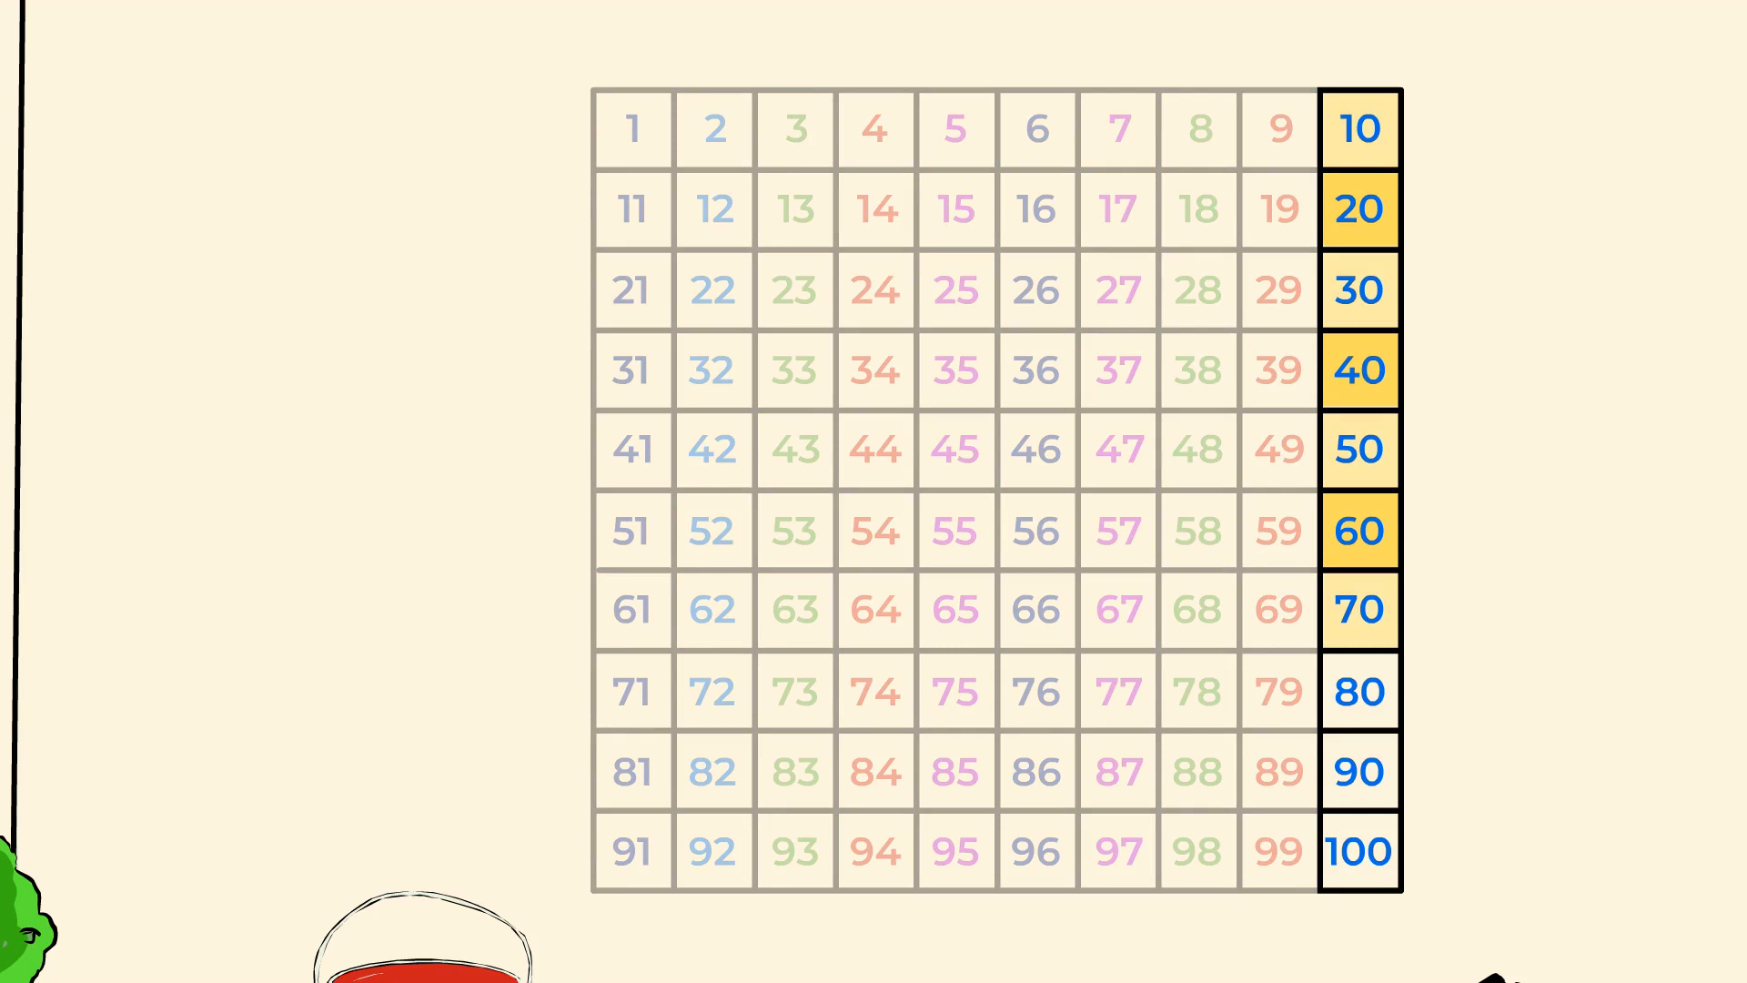
click(1359, 689)
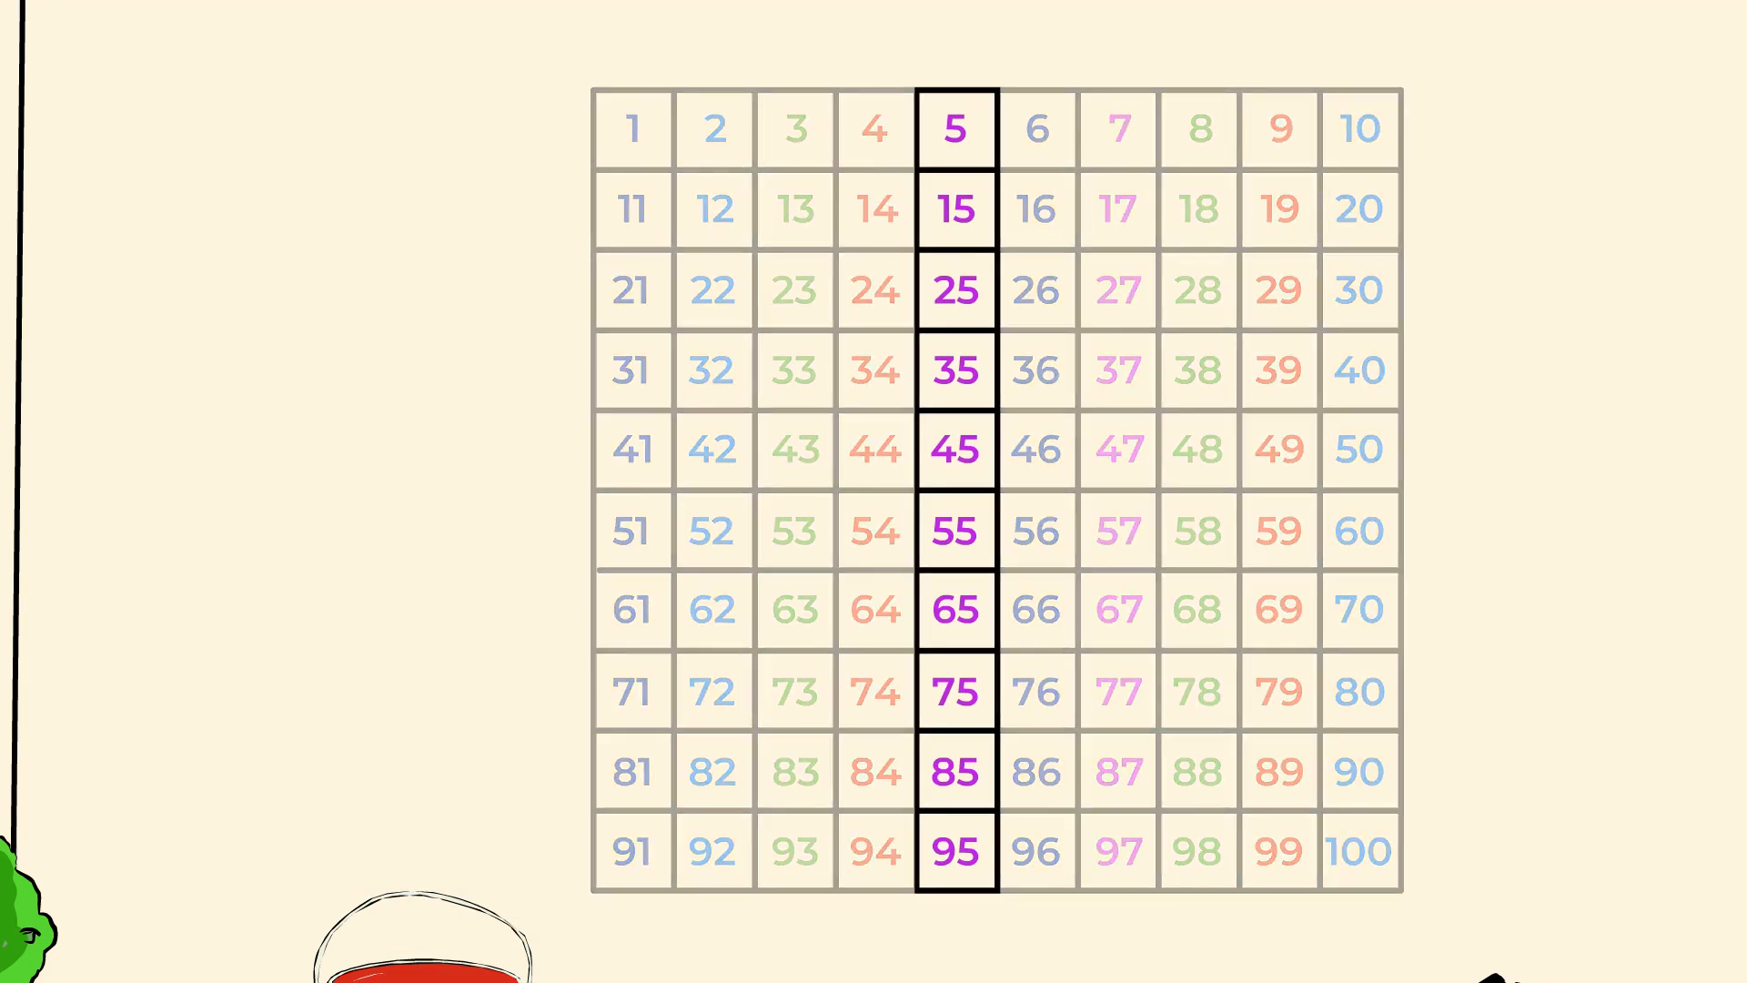
- Highlight 5 and 15, then leave only 1–5 outlined with the grid faded
click(955, 209)
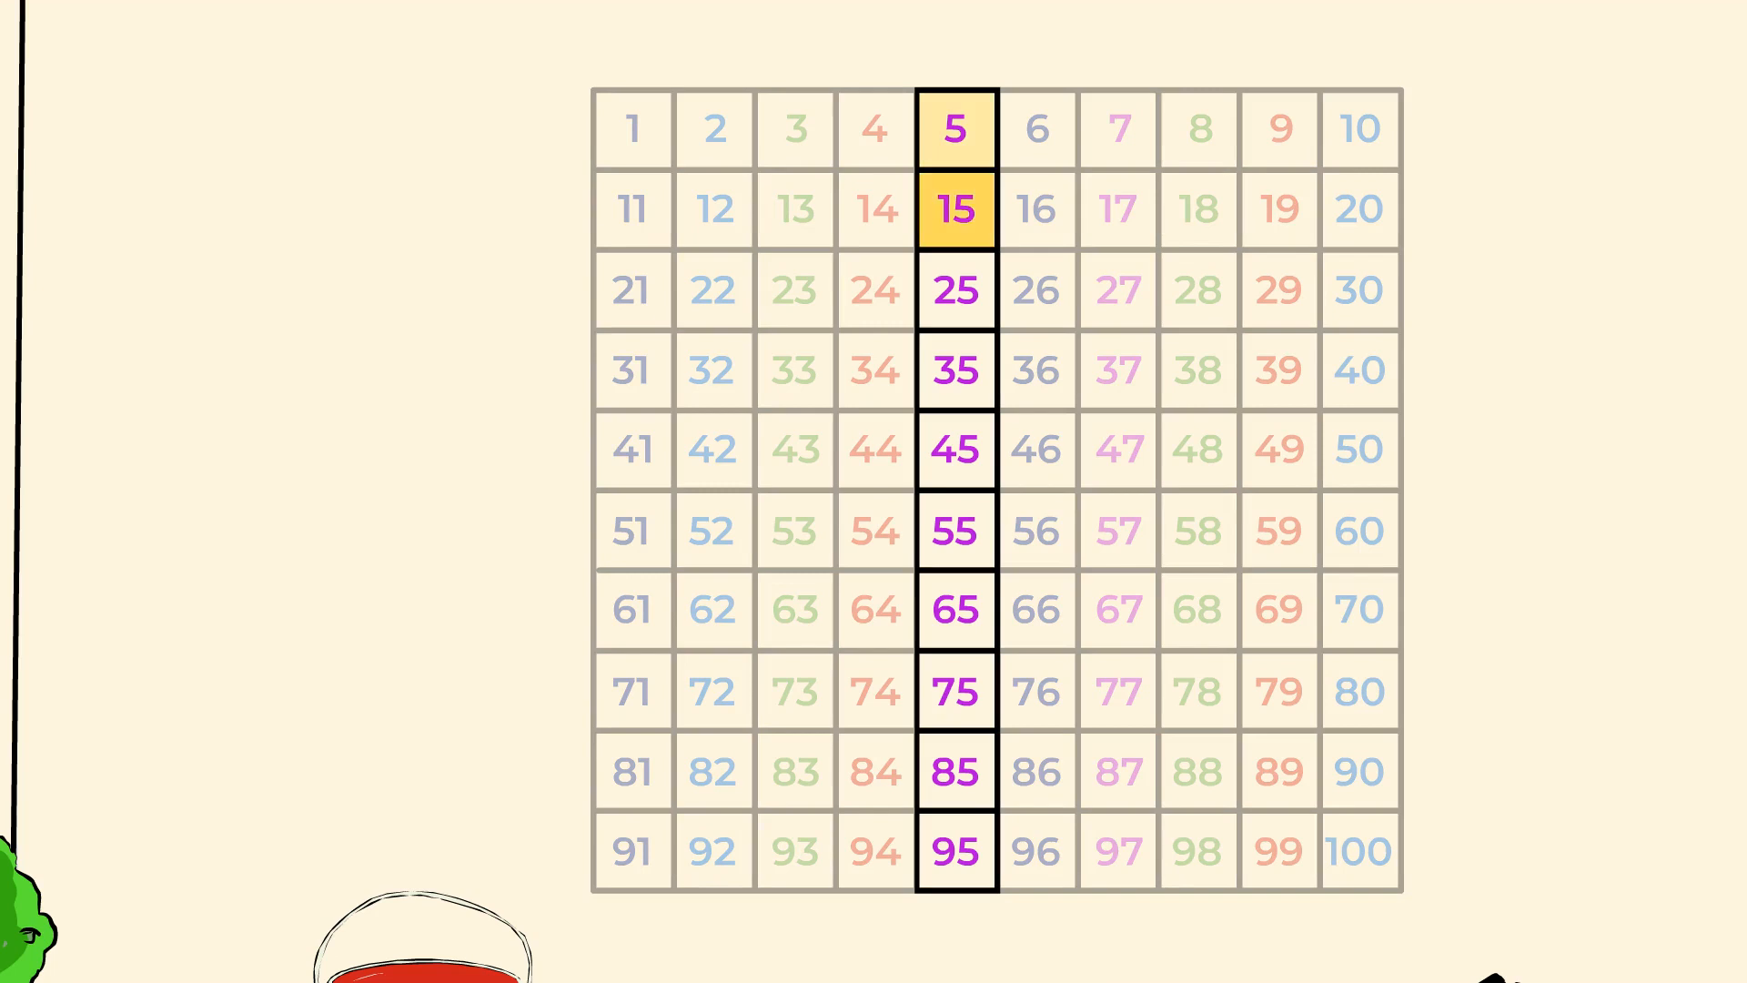
click(956, 370)
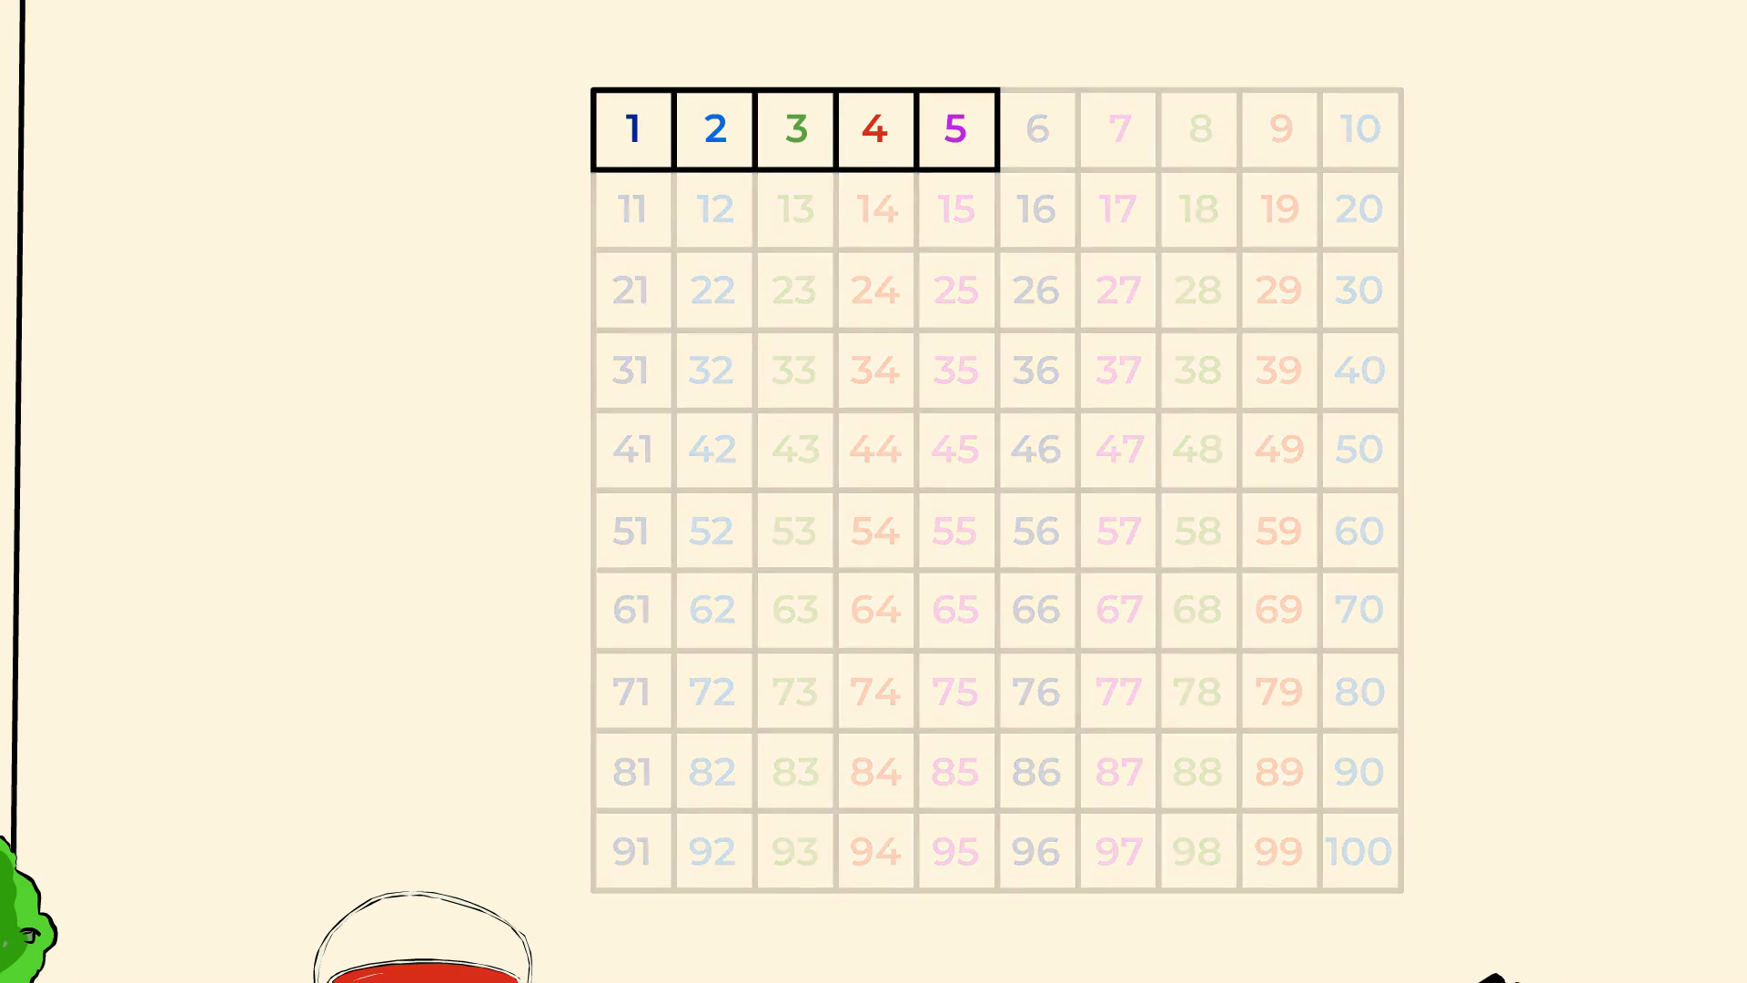
- Count the first row one number at a time from 1 up to 10
click(631, 129)
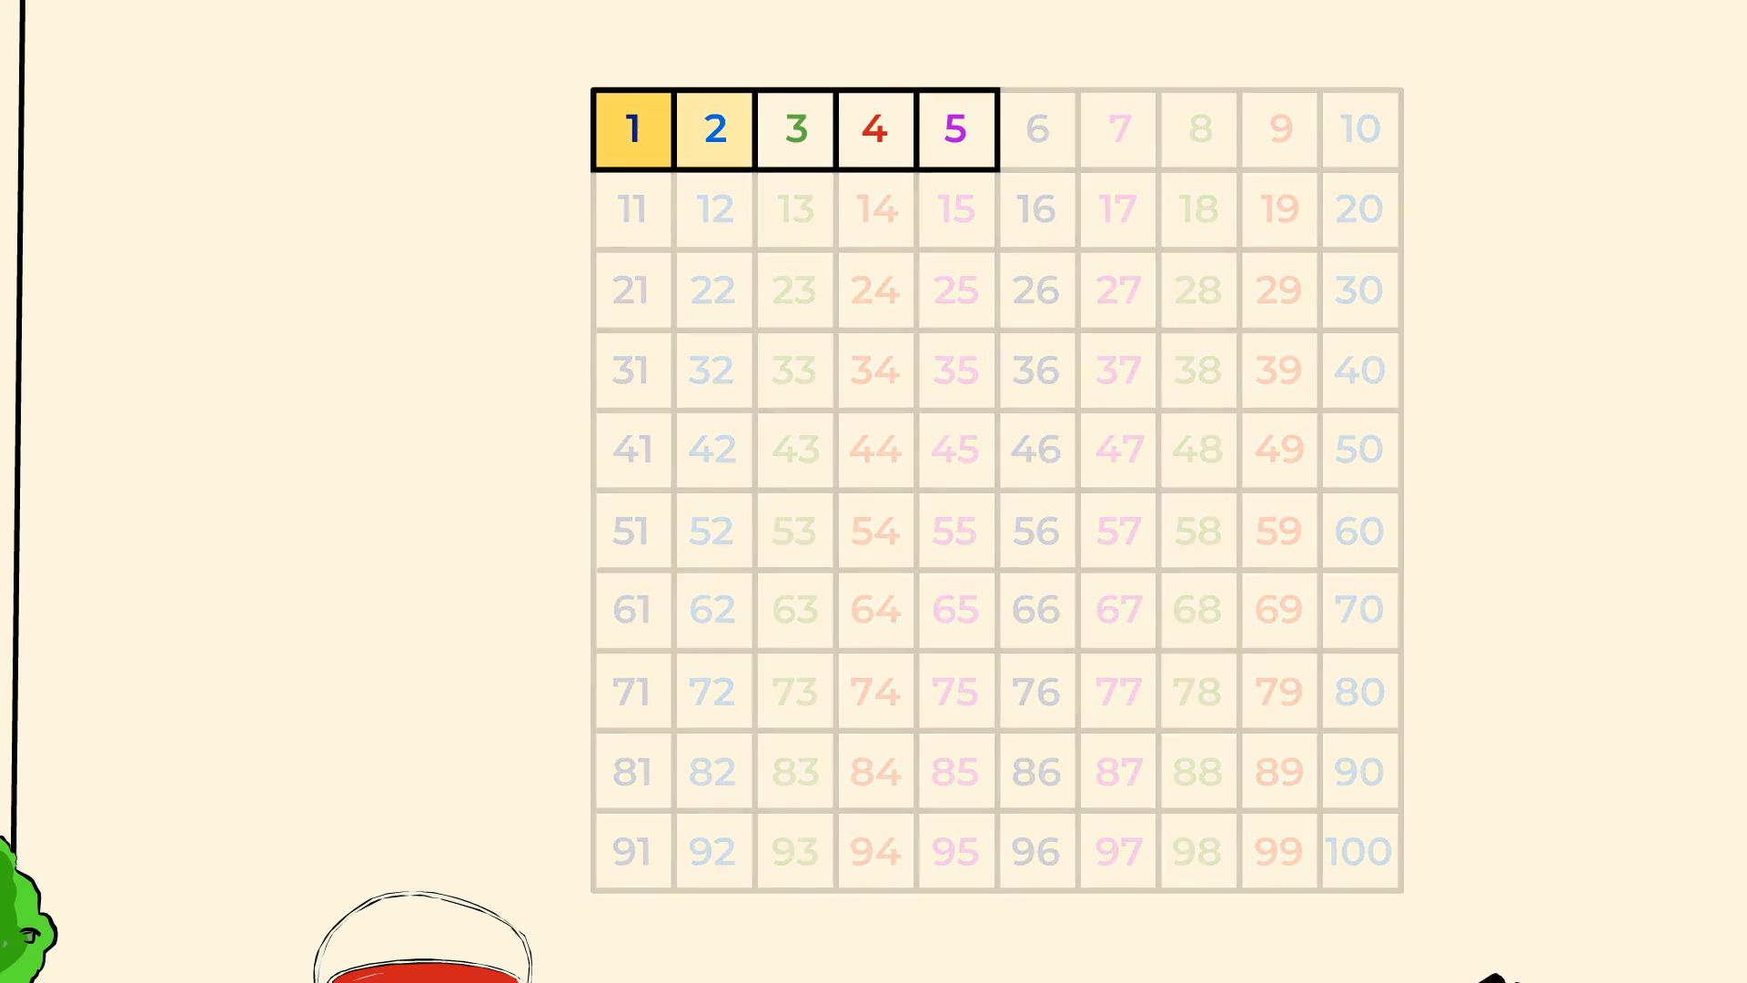
click(793, 129)
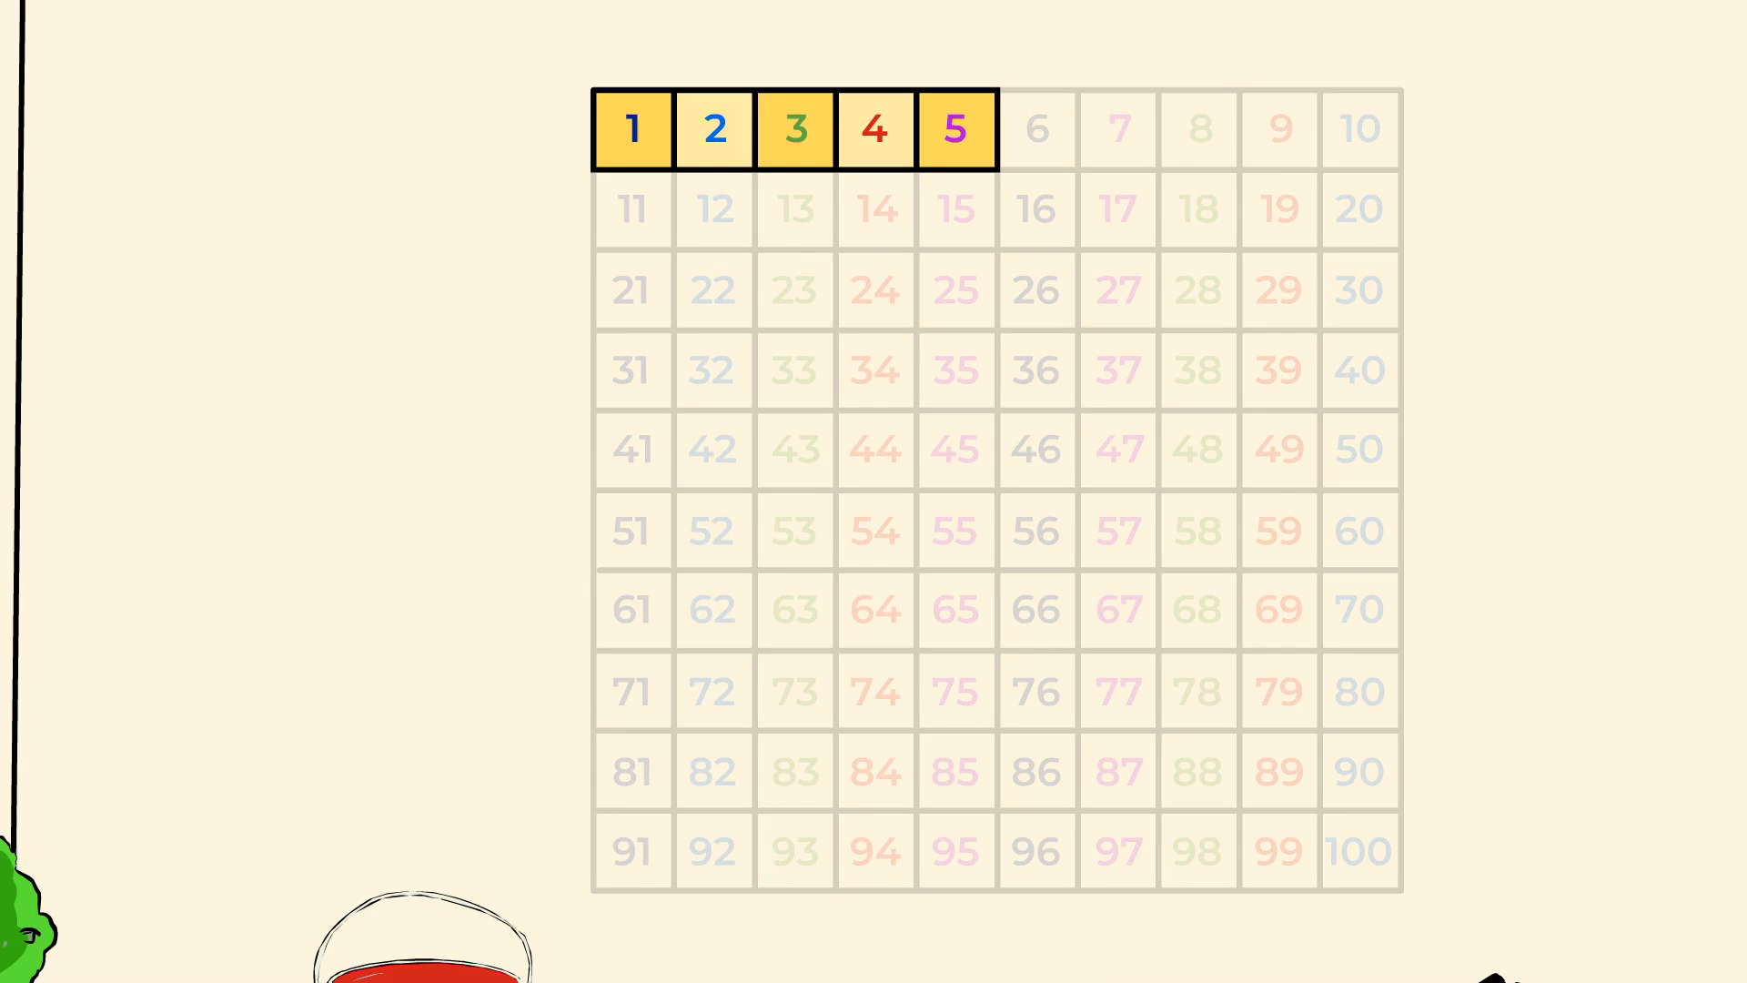
click(1036, 130)
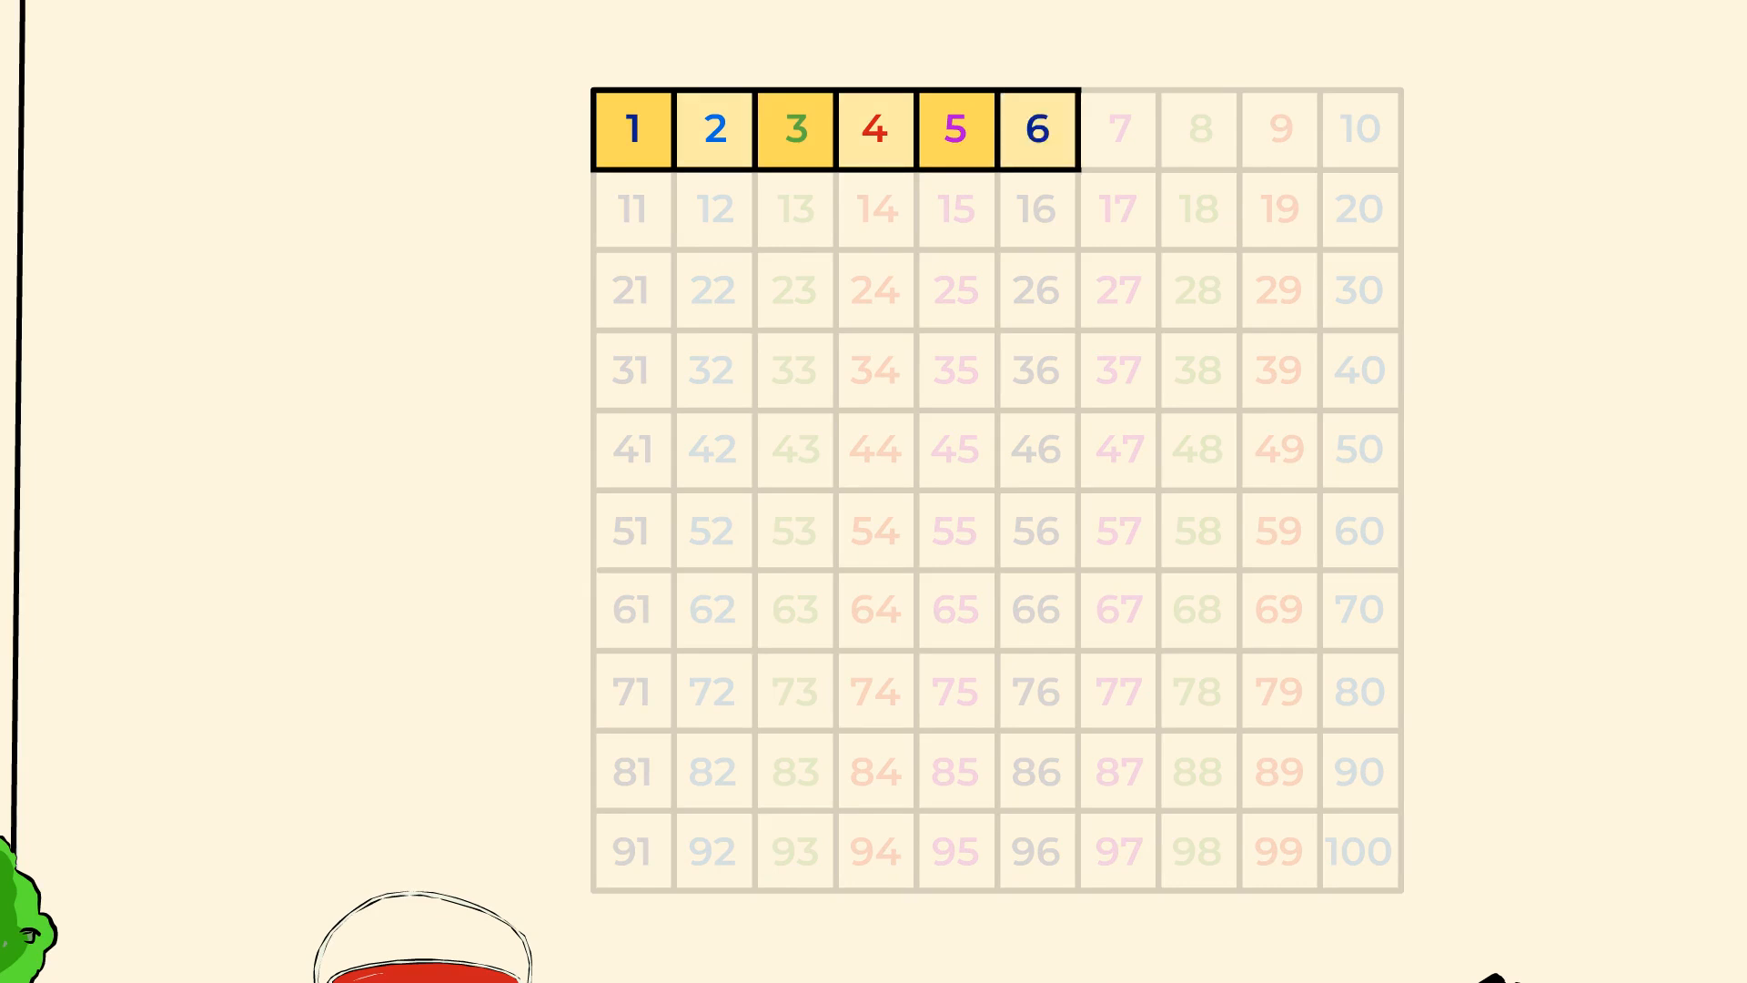
click(1197, 129)
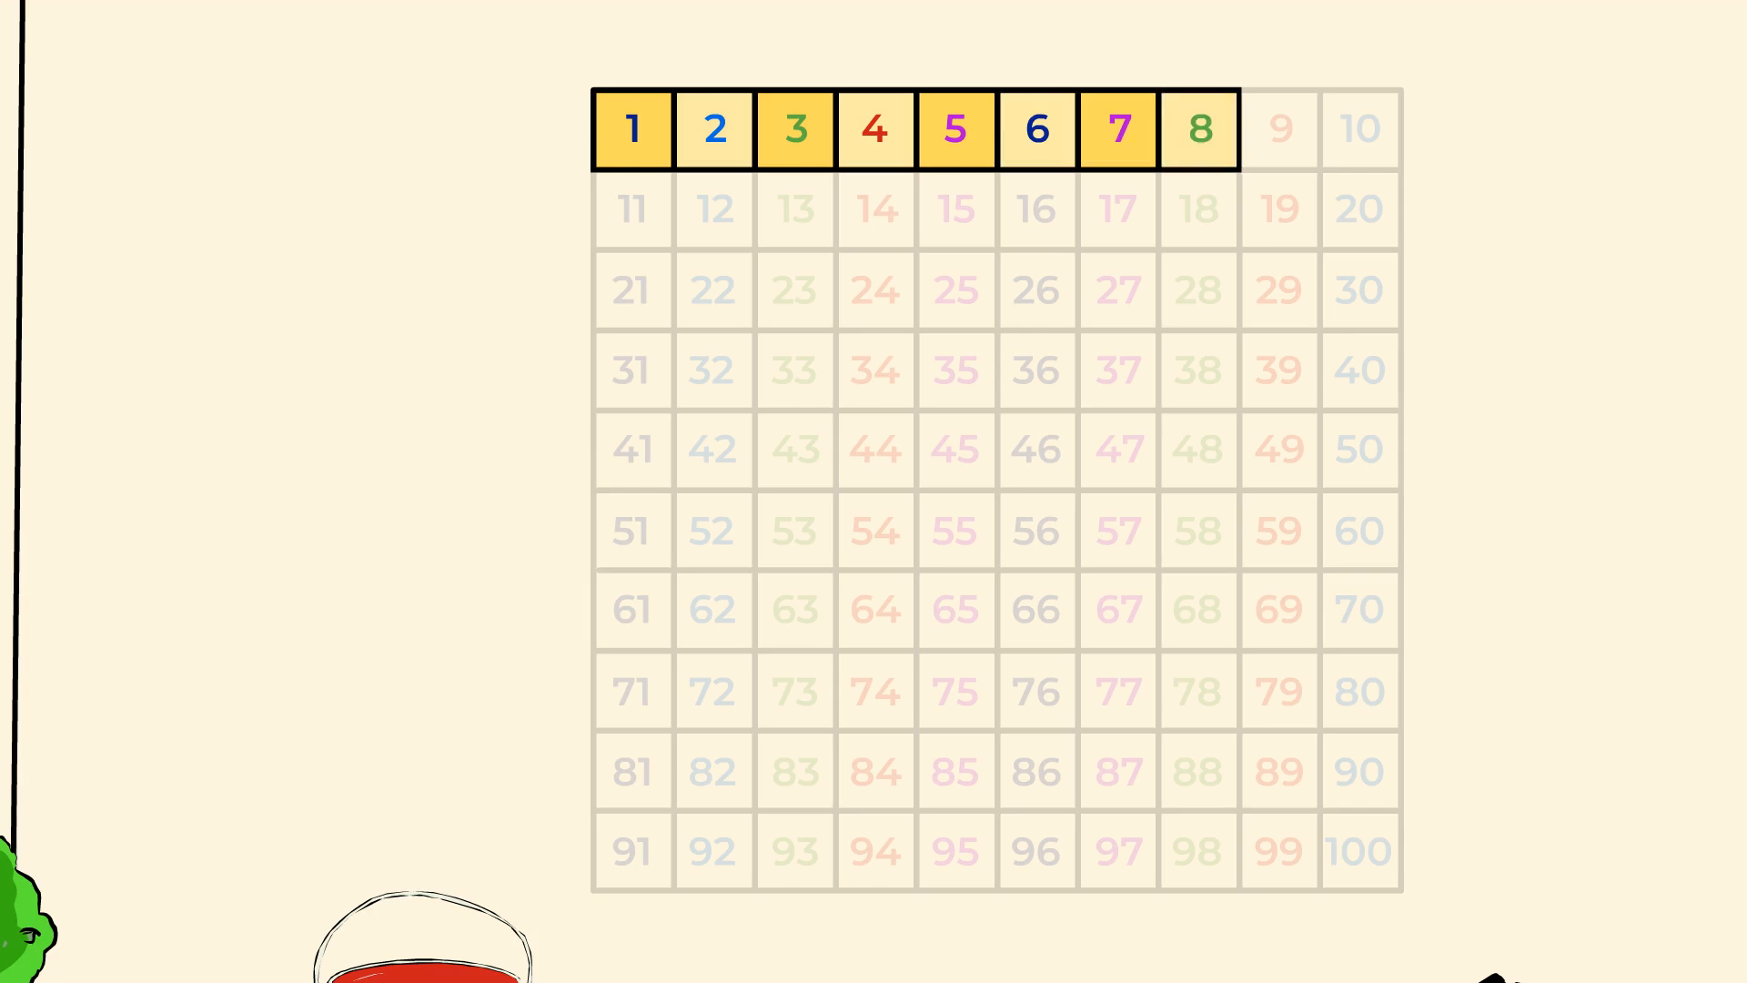
click(1279, 128)
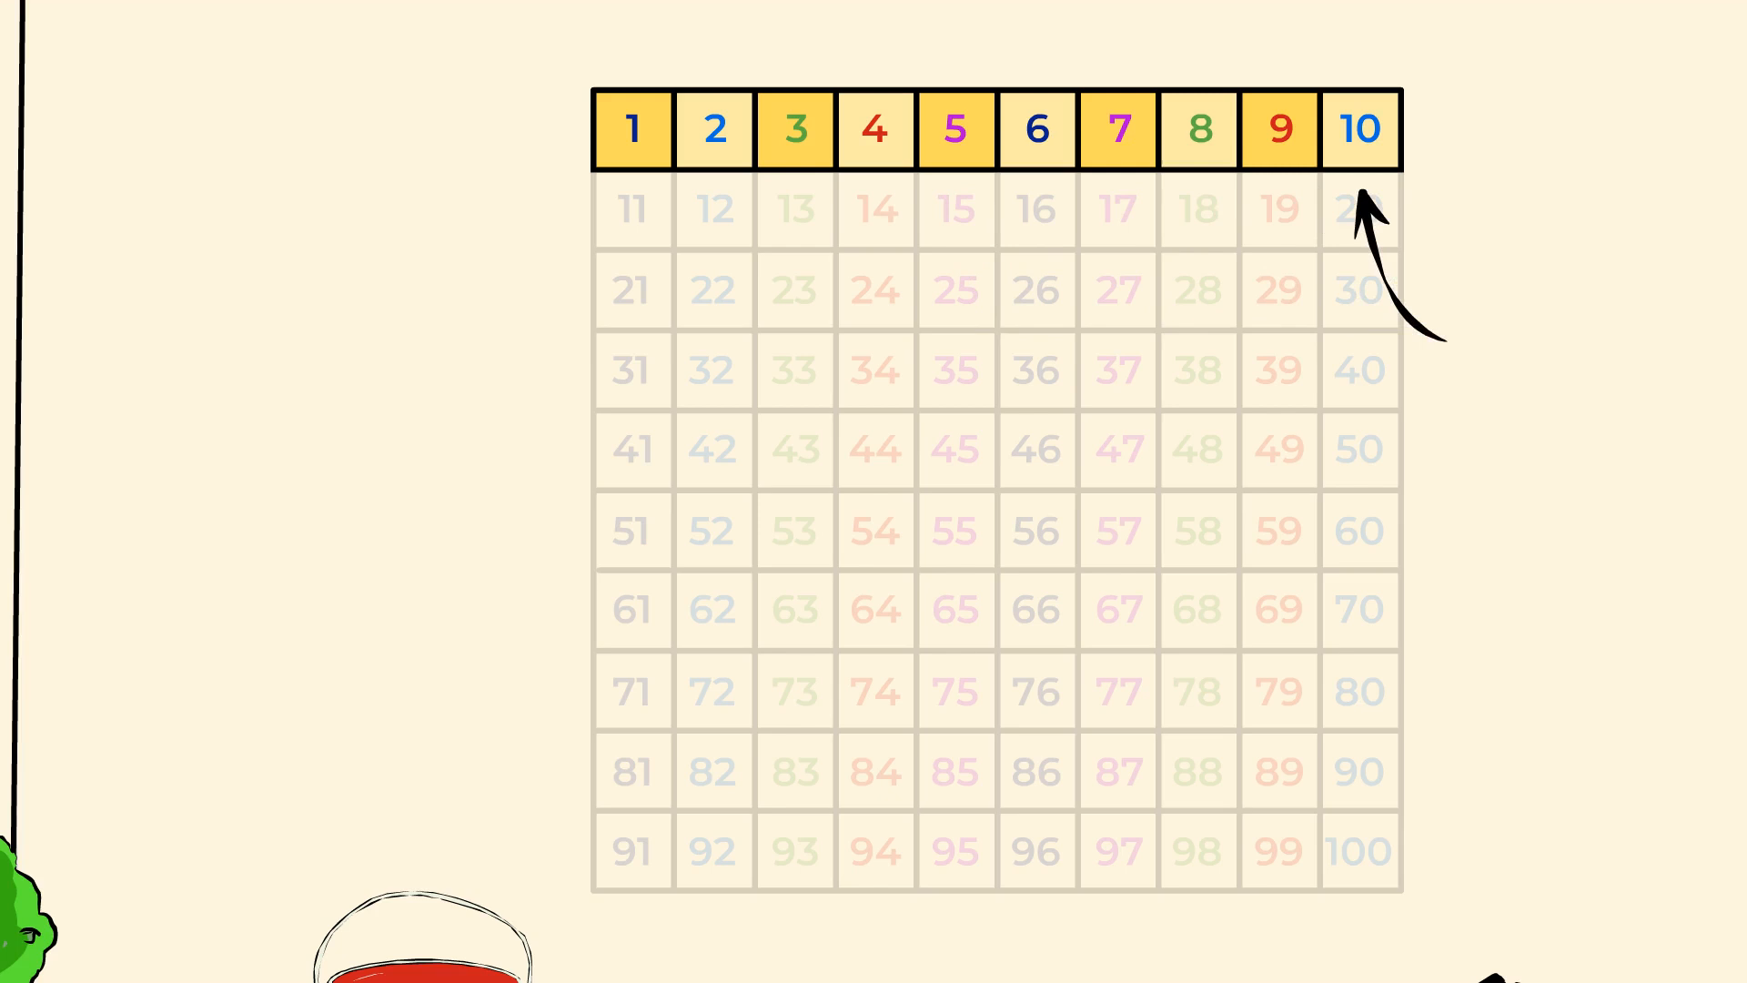
- Continue counting 11 through 20 on row two, then single out 5
click(631, 209)
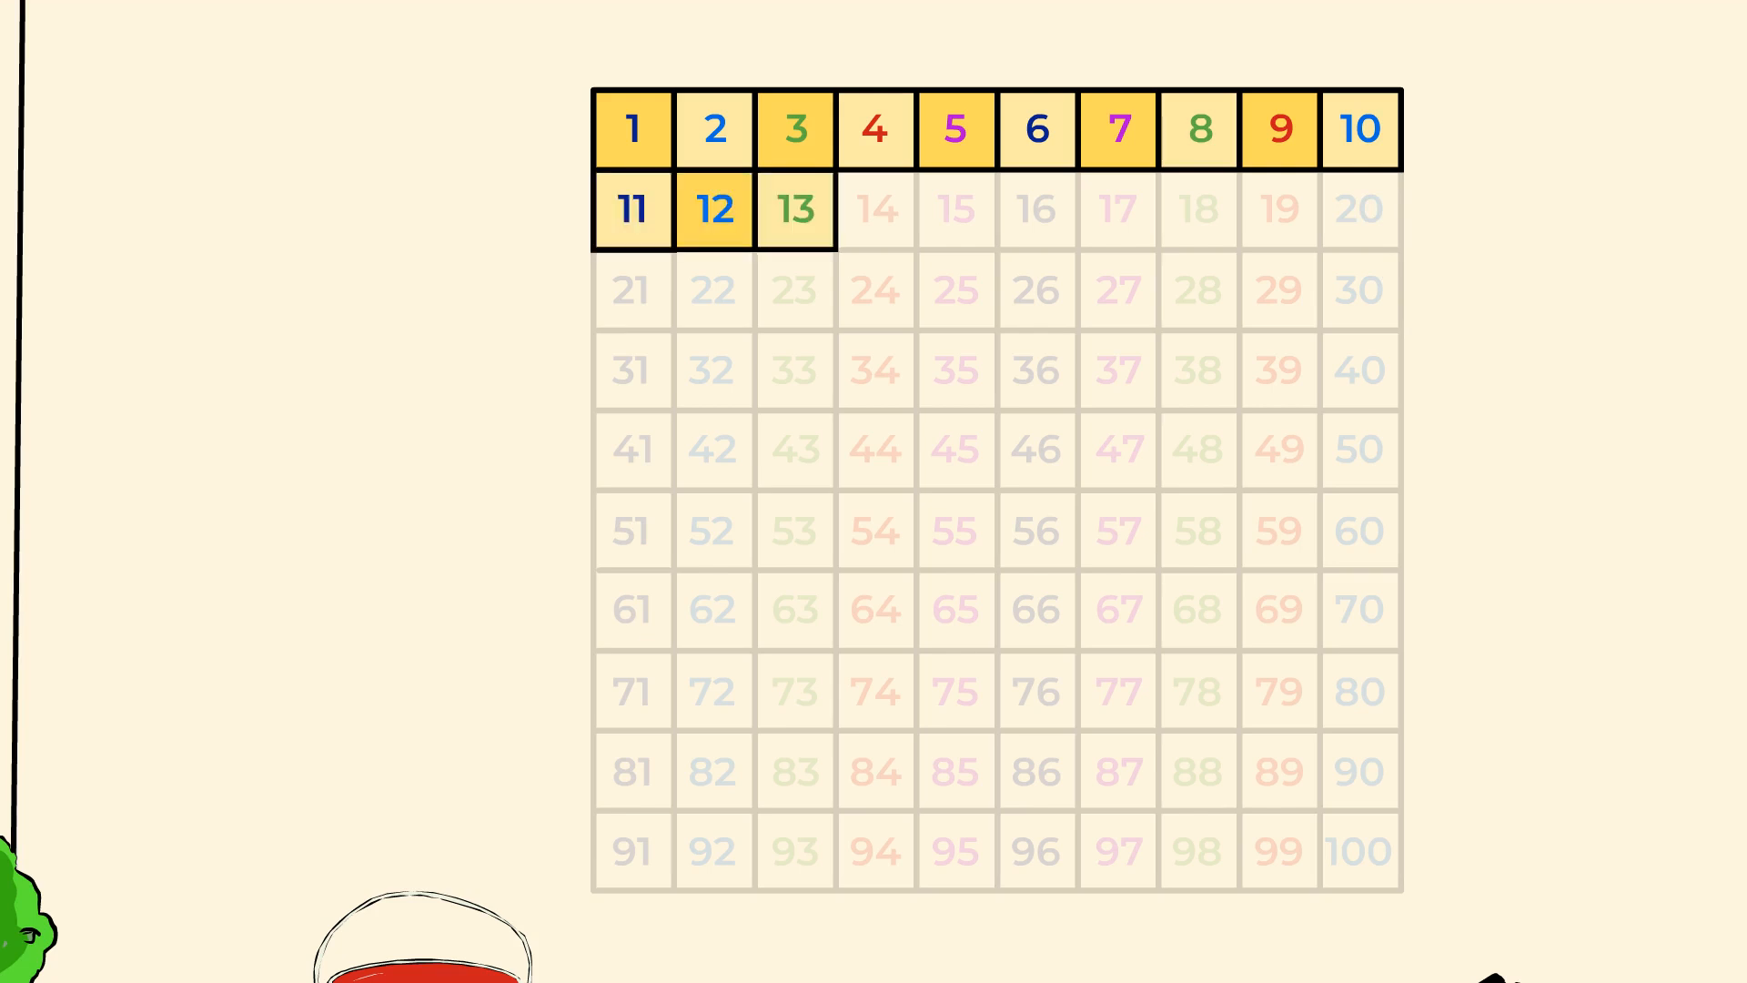
click(956, 210)
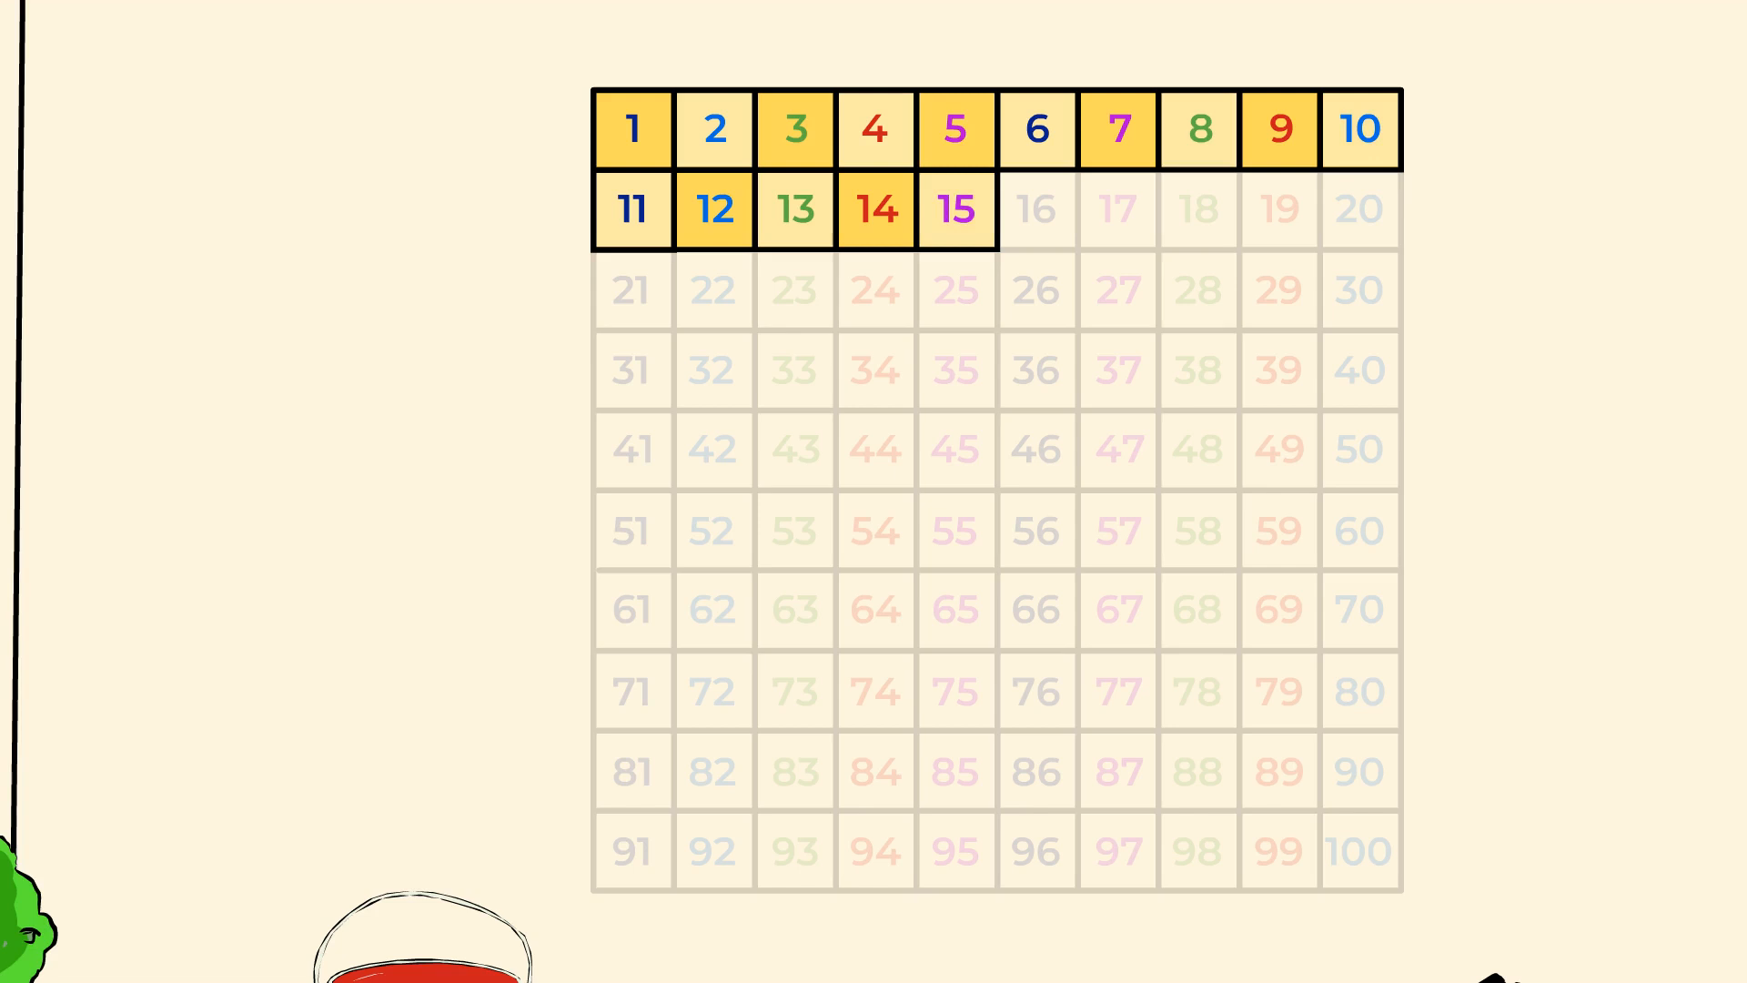
click(1036, 210)
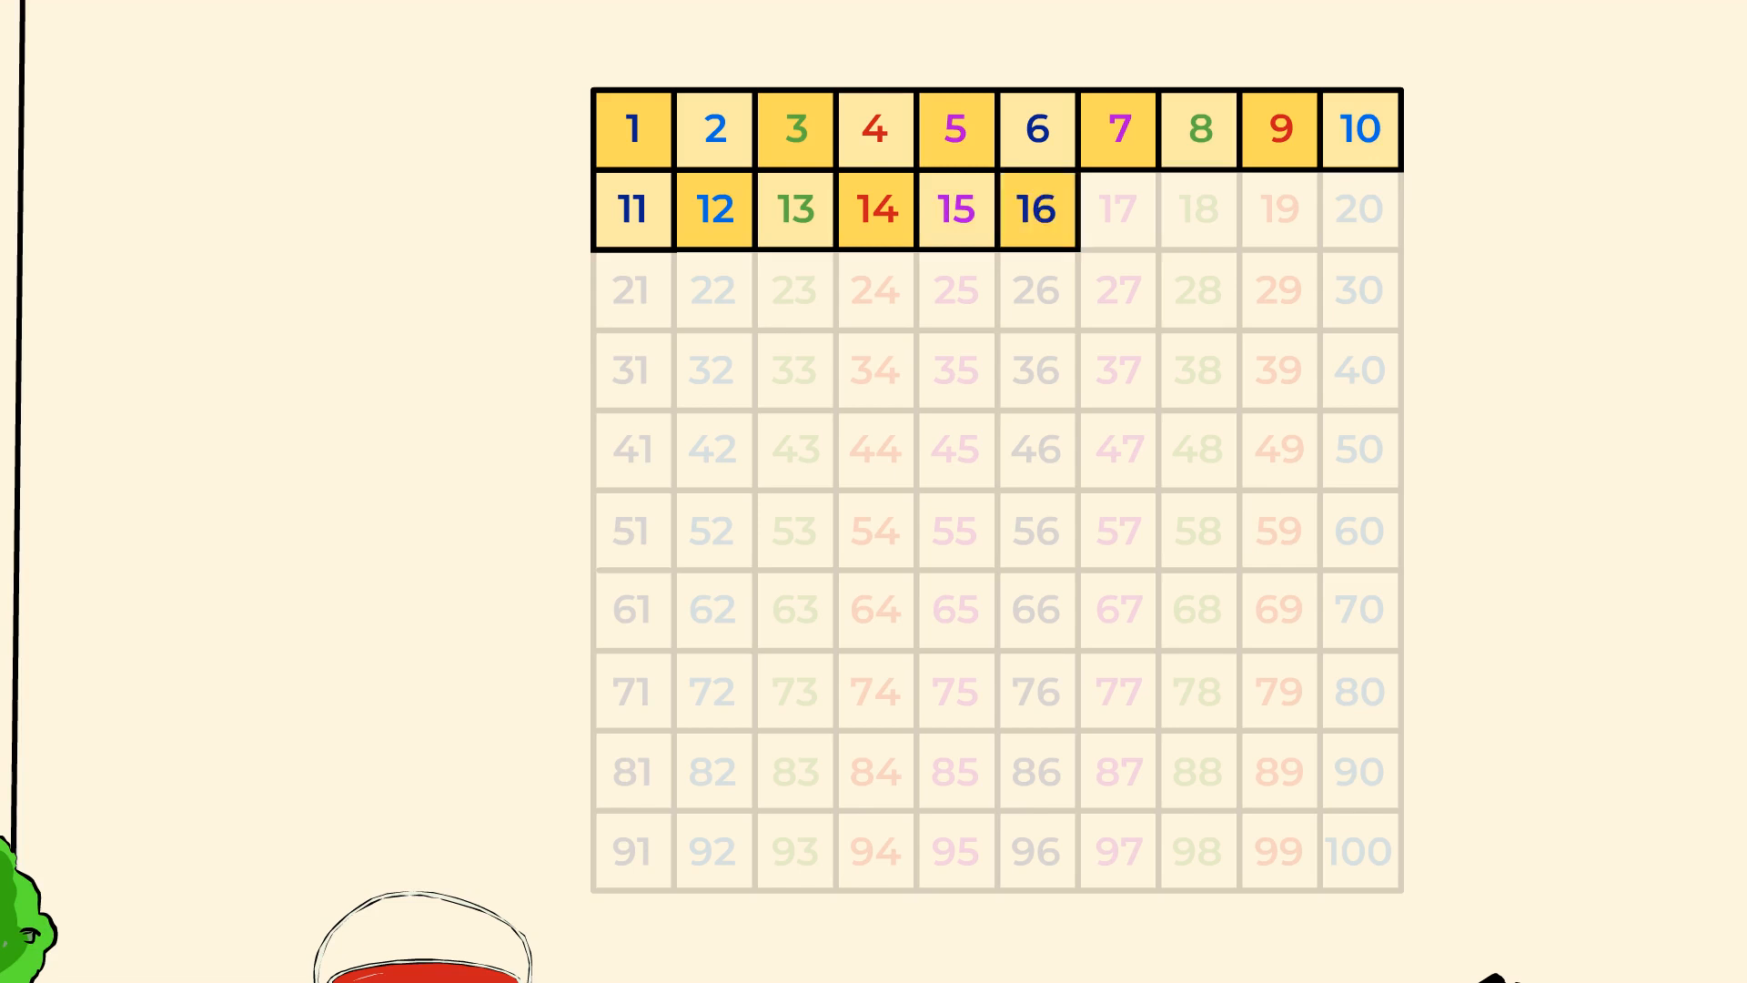
click(1197, 210)
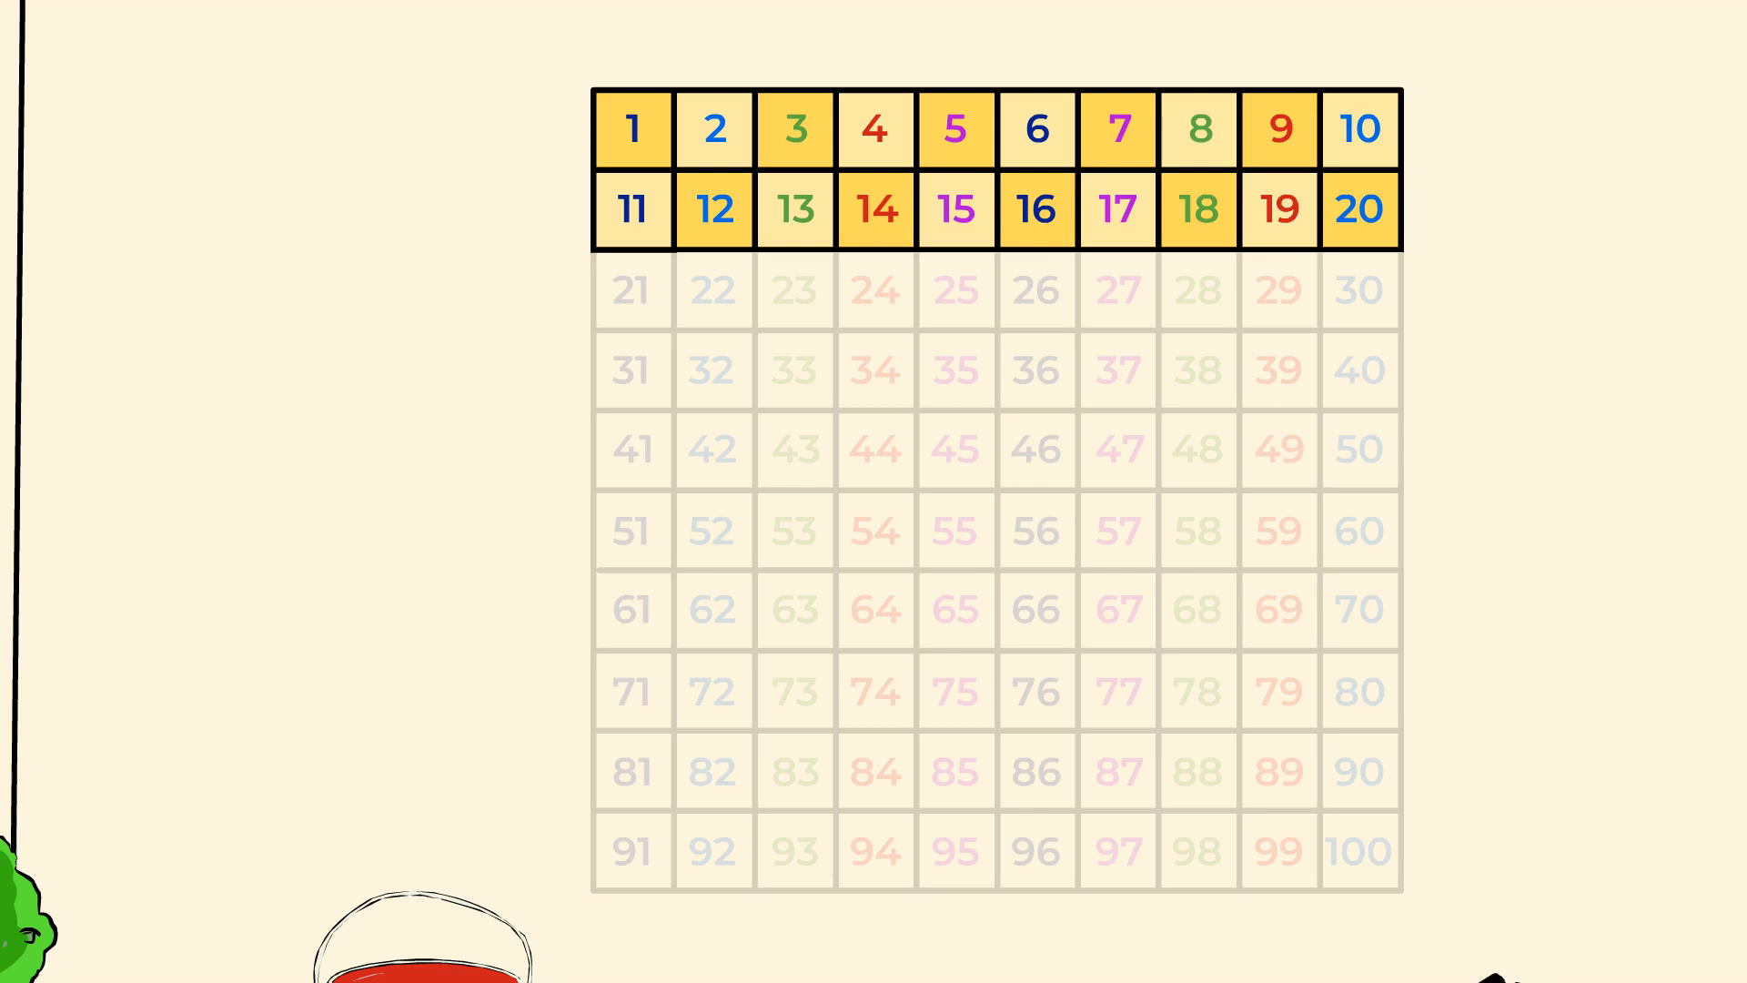
click(954, 129)
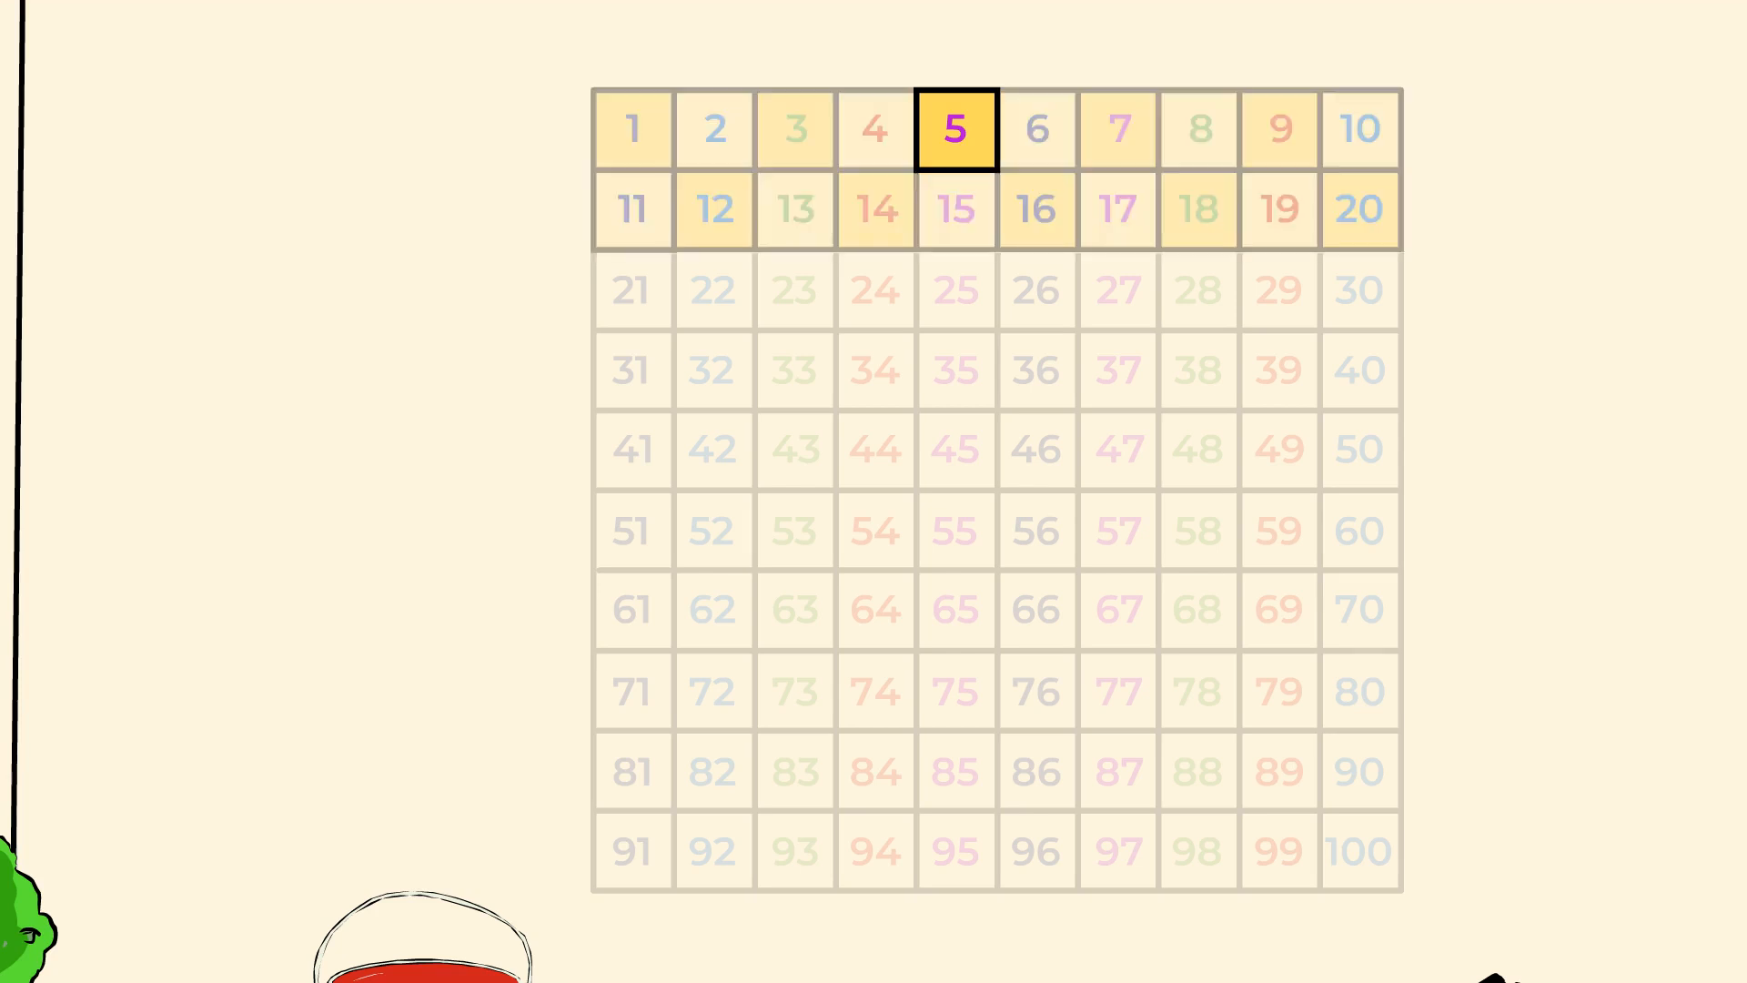
- Pick out 10 and 15, reveal the fives and tens columns, and highlight 25
click(1358, 129)
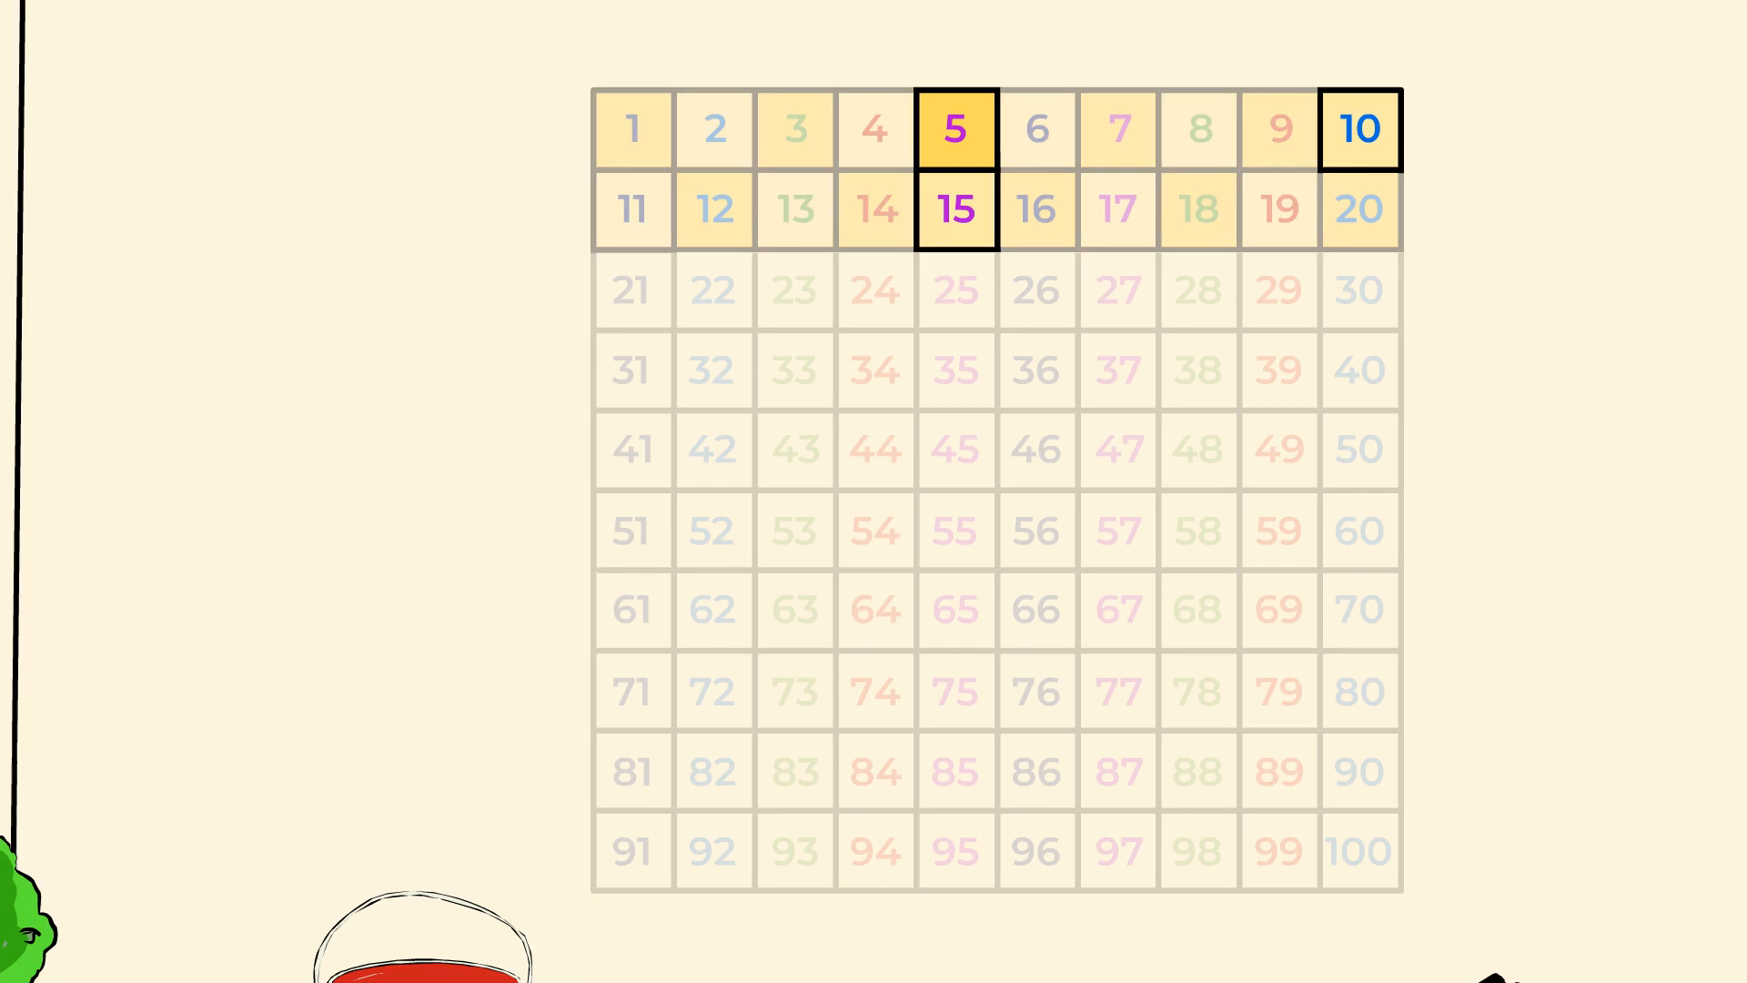
click(1359, 209)
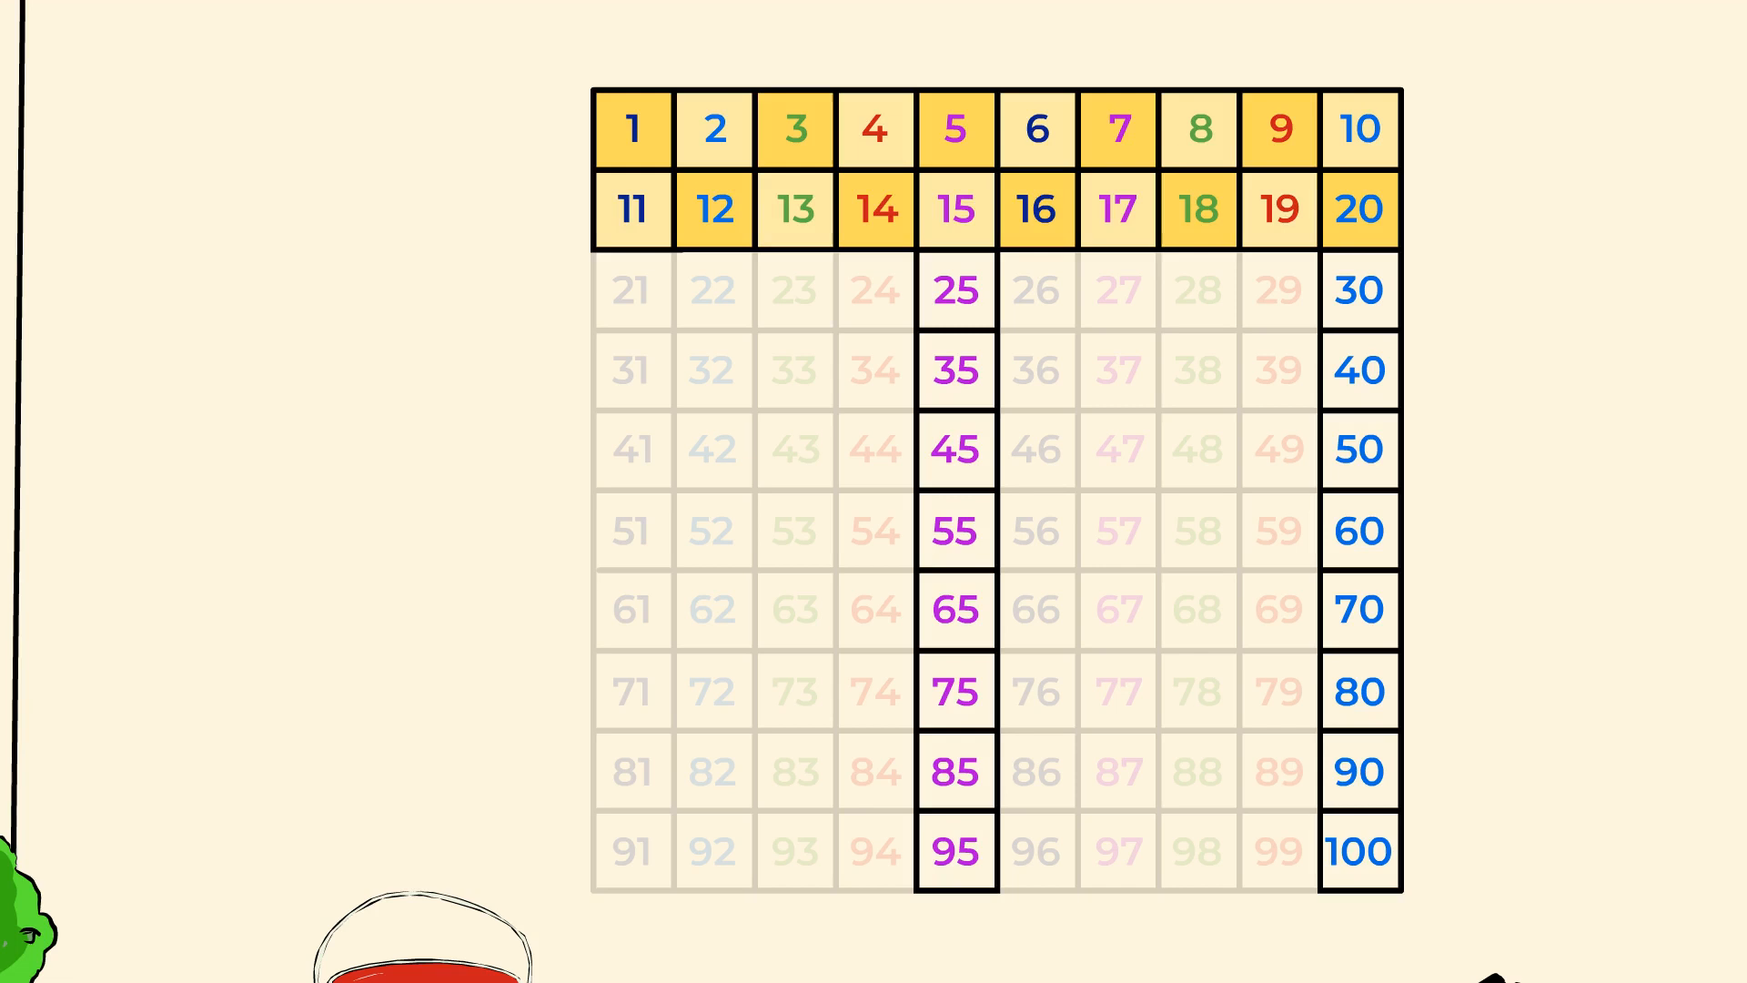
click(955, 289)
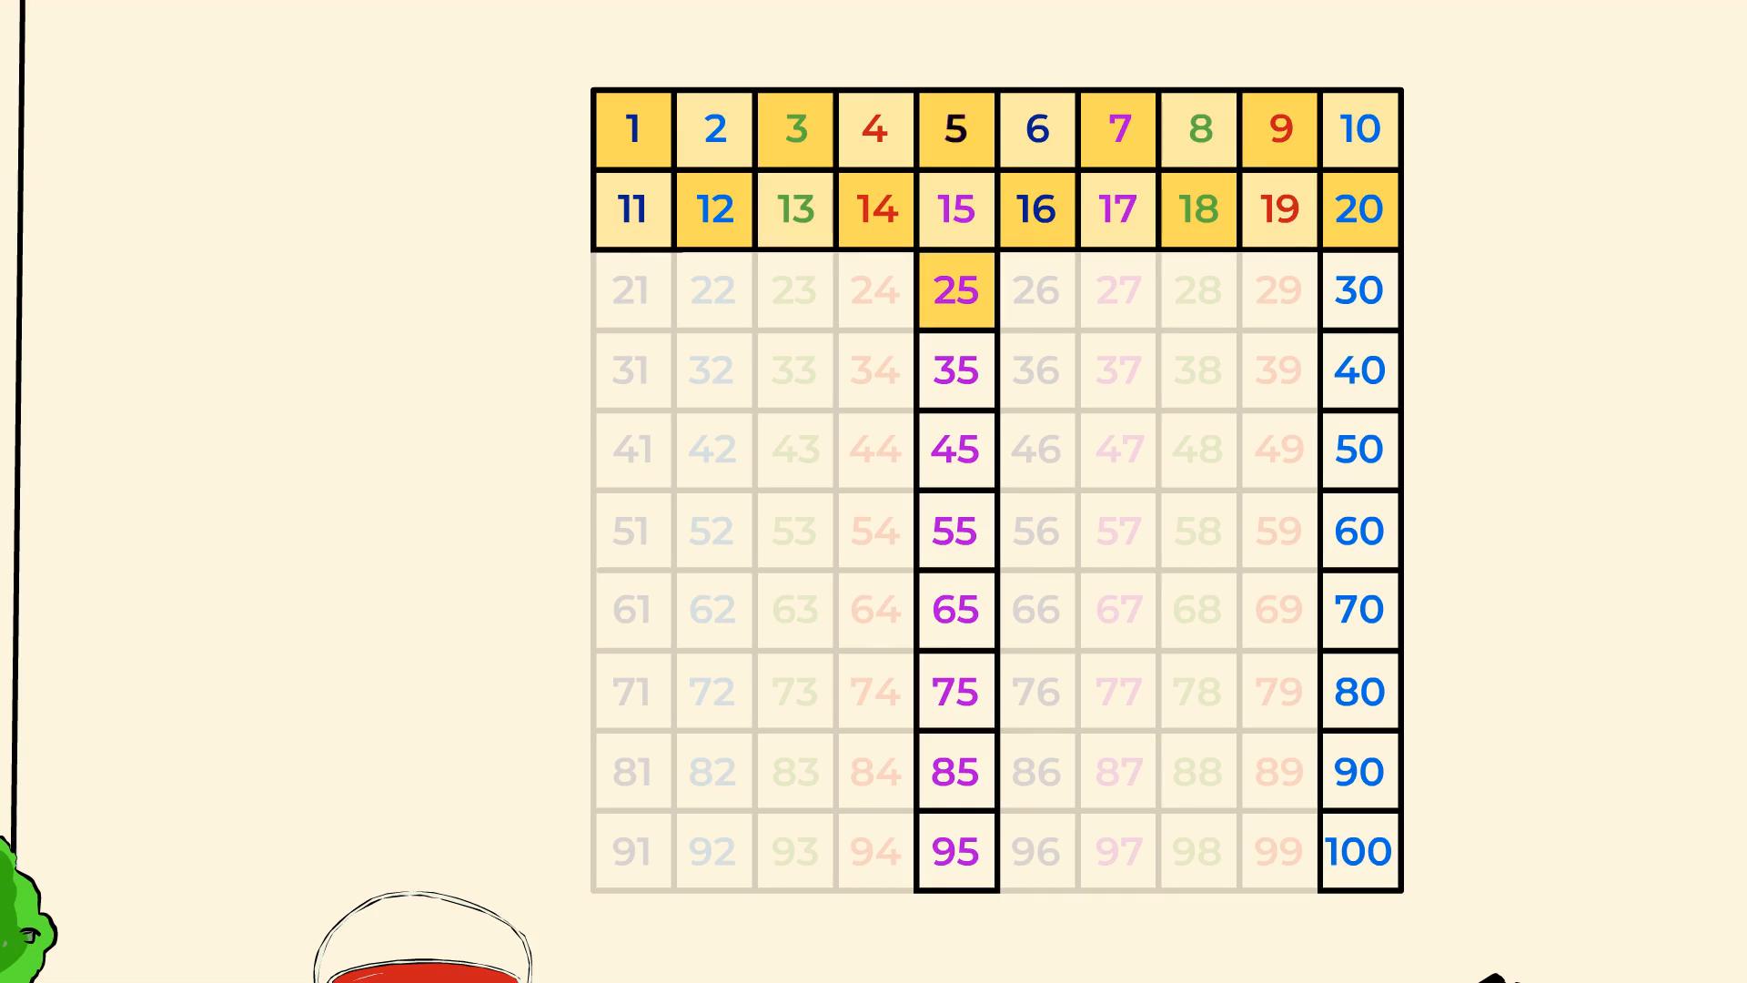
- Mark the multiples of five as counted up through 45 and beyond
click(955, 209)
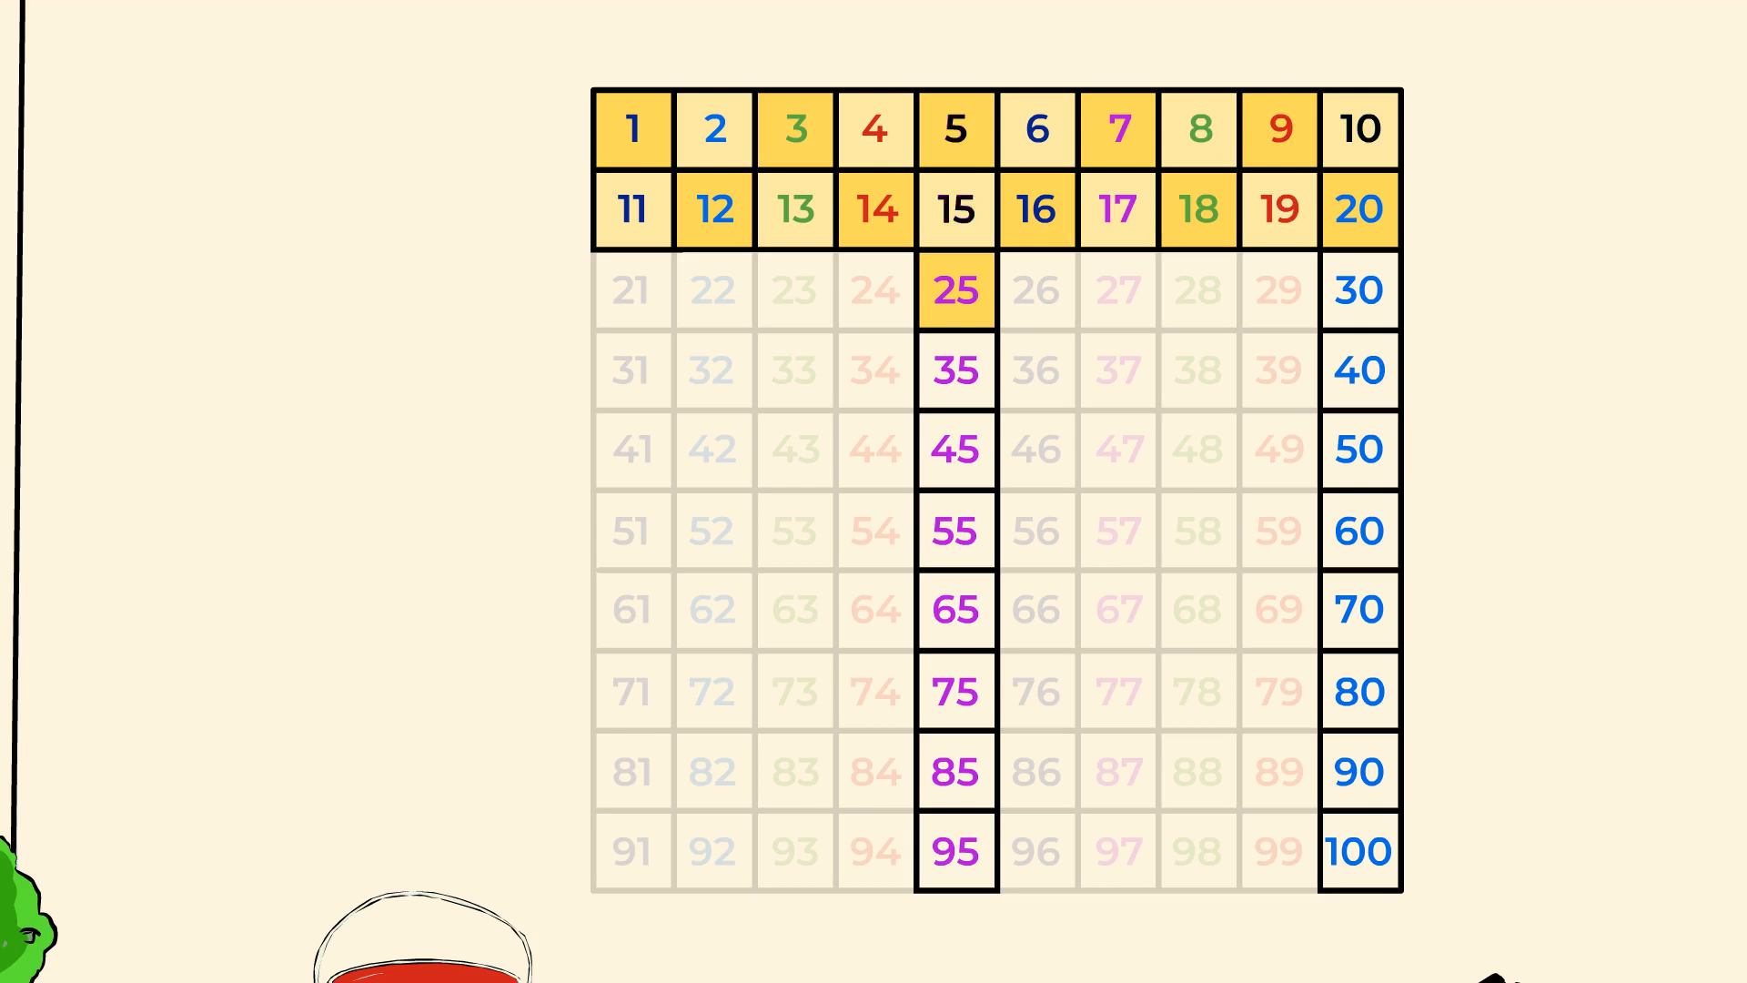
click(955, 290)
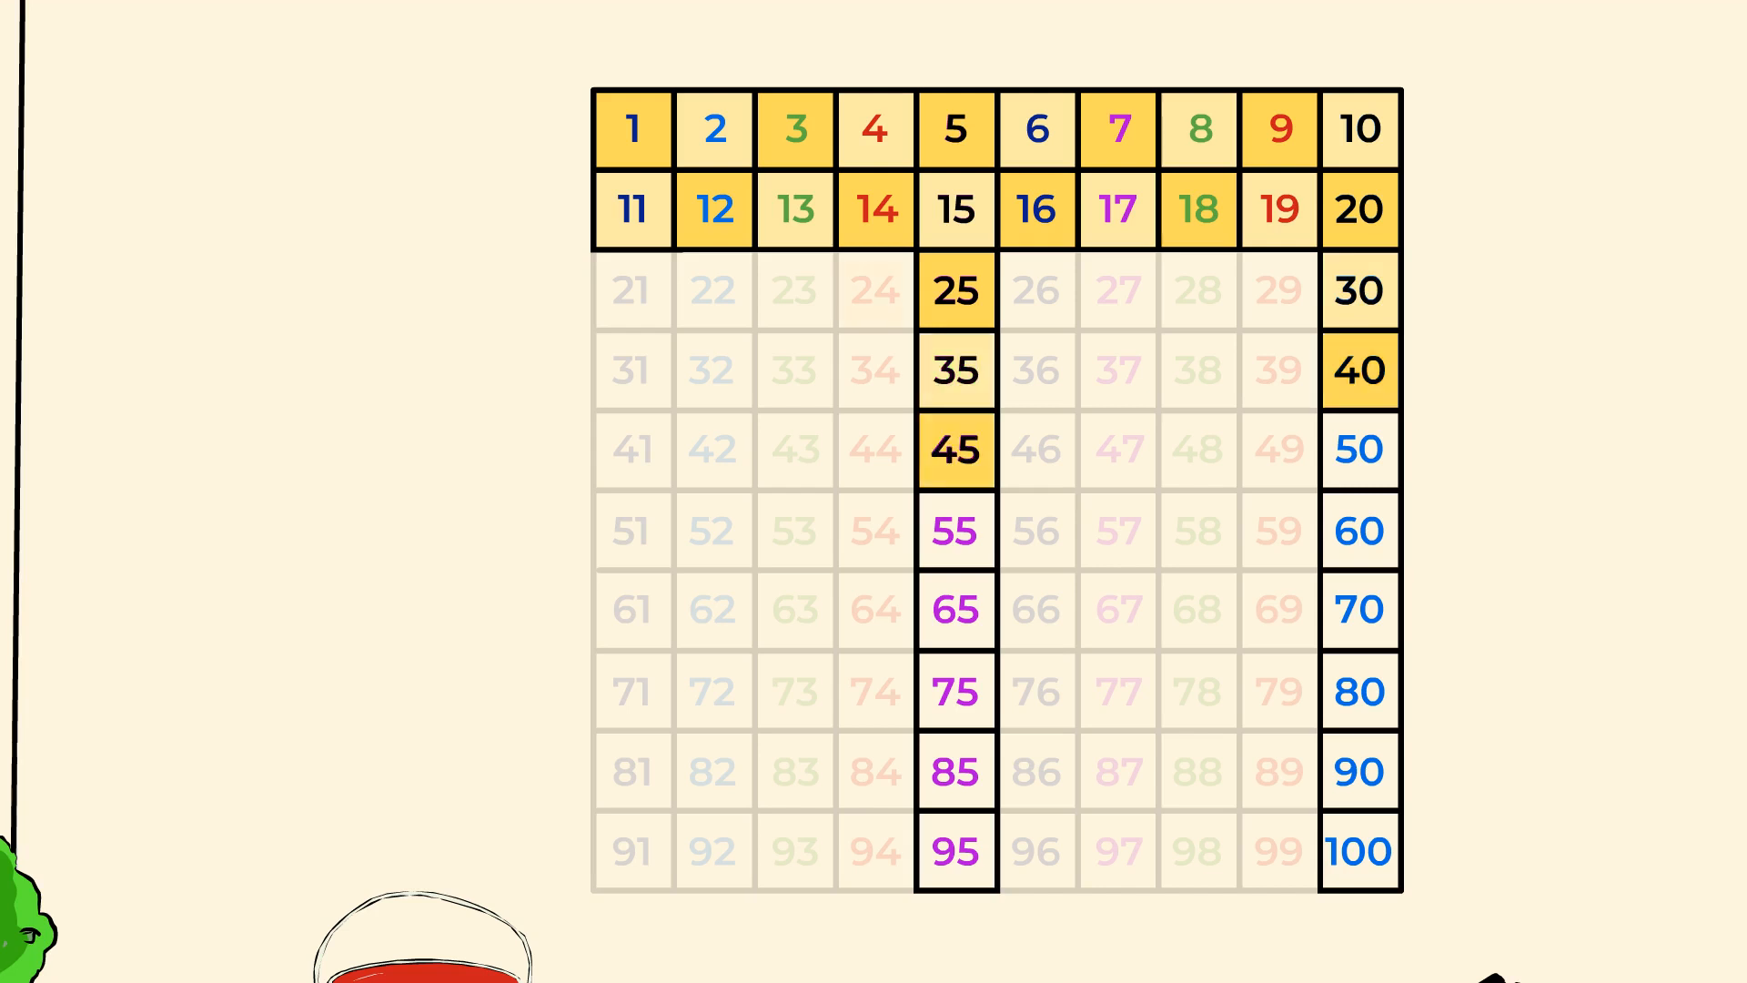
click(1360, 450)
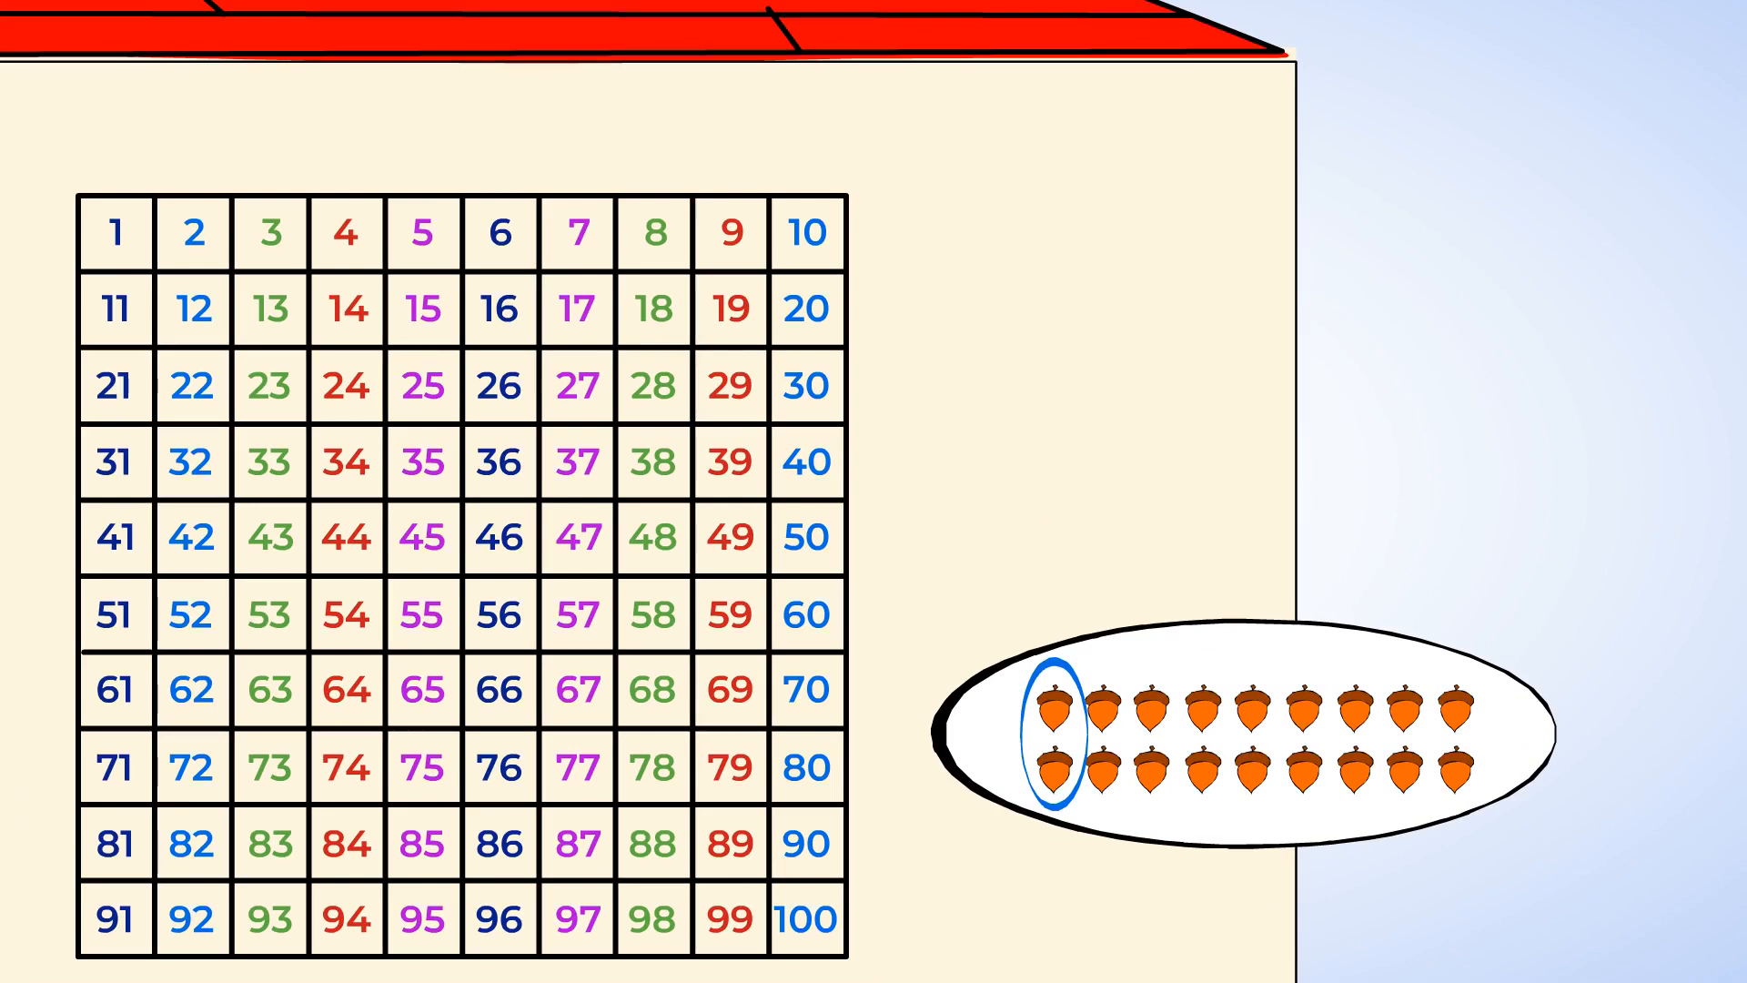
- Skip 1 and 3, highlight 2 and 4, and widen the circle to two acorn pairs
click(114, 233)
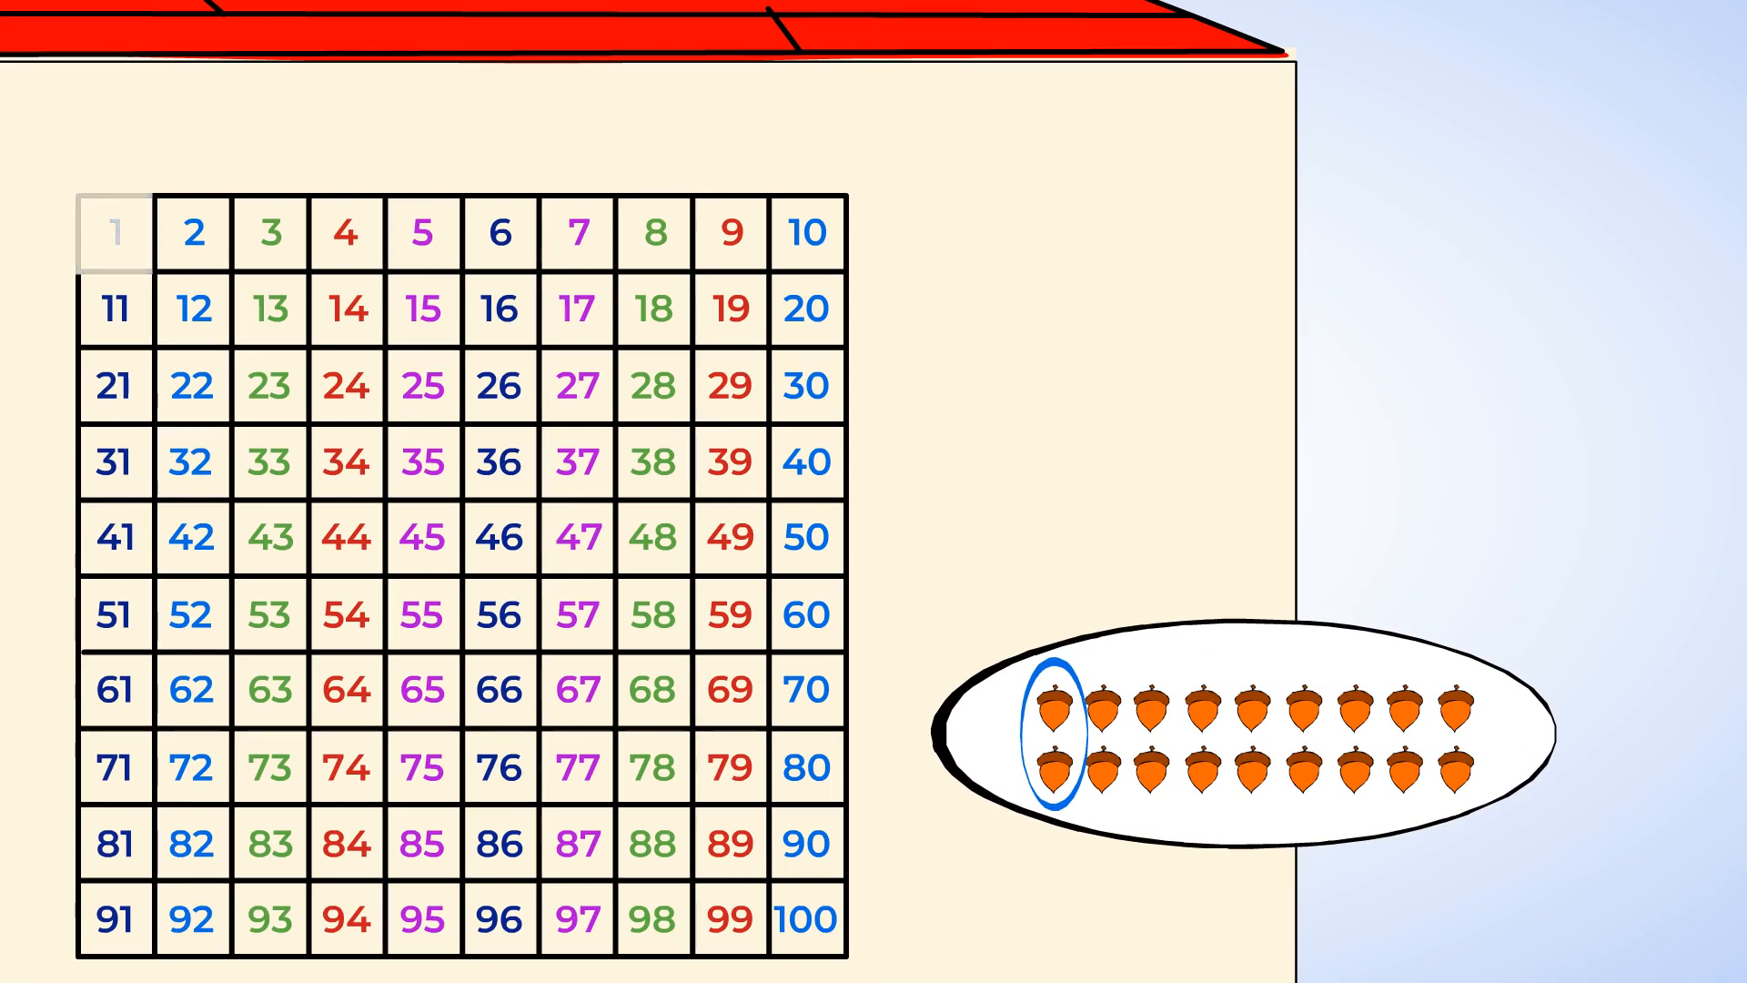
click(346, 232)
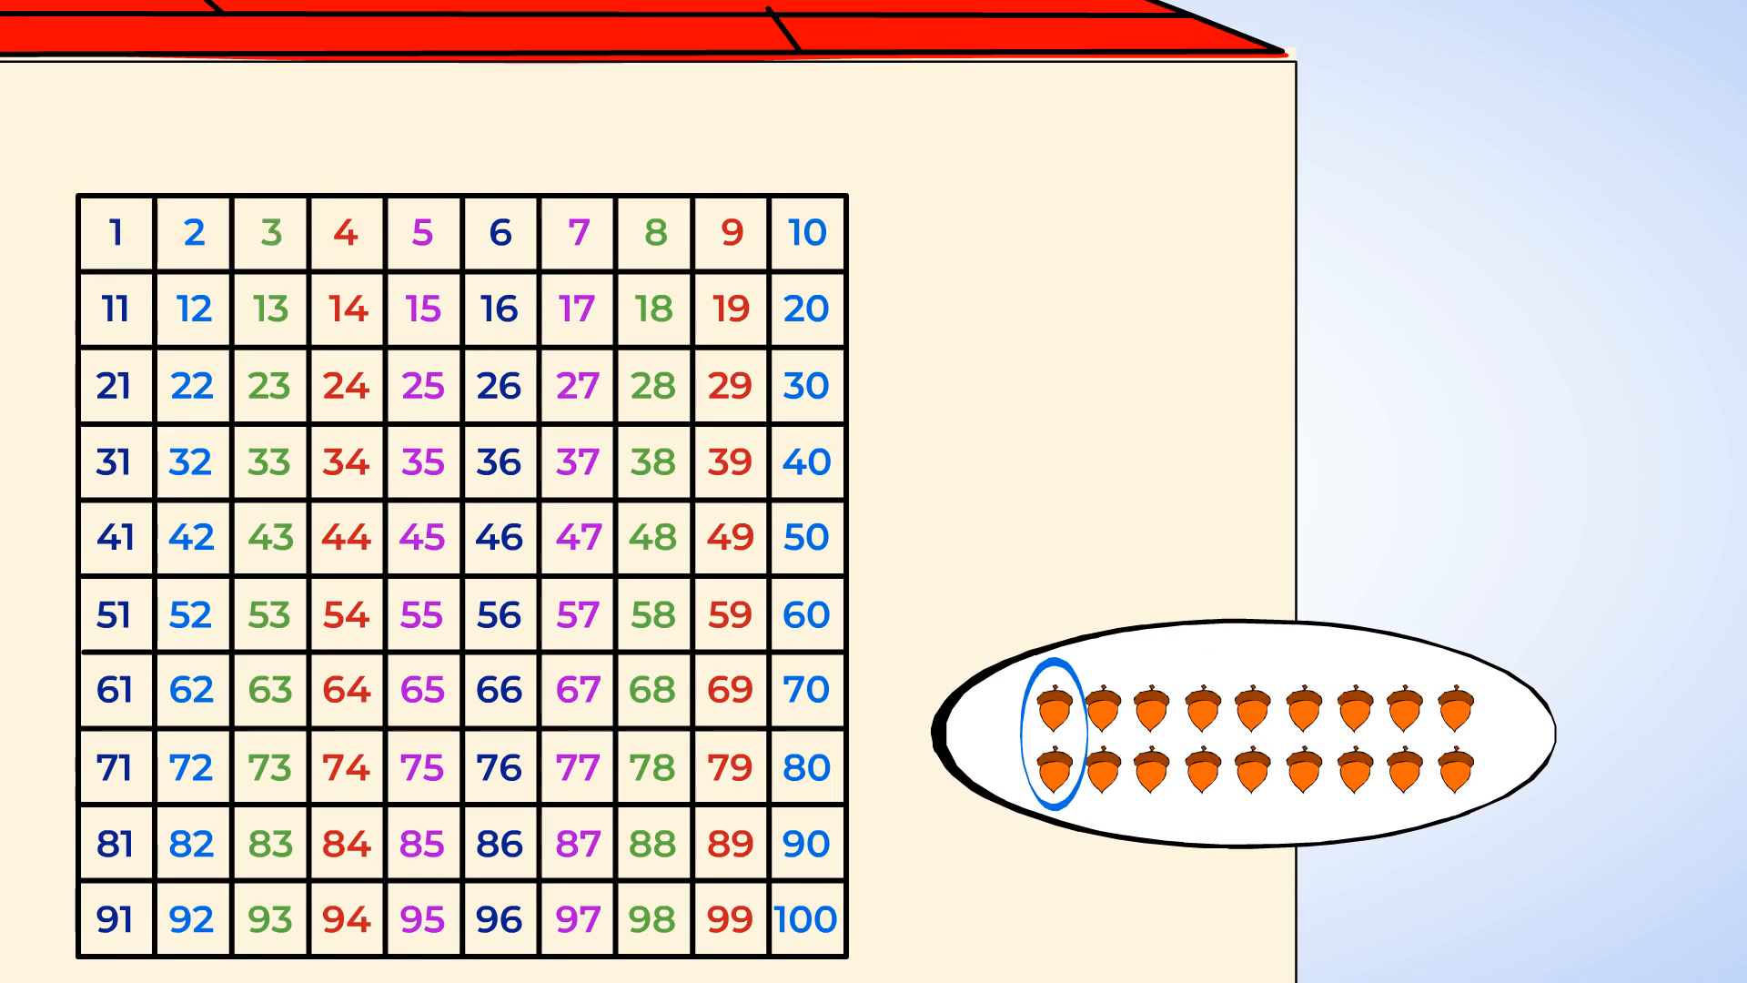
click(190, 232)
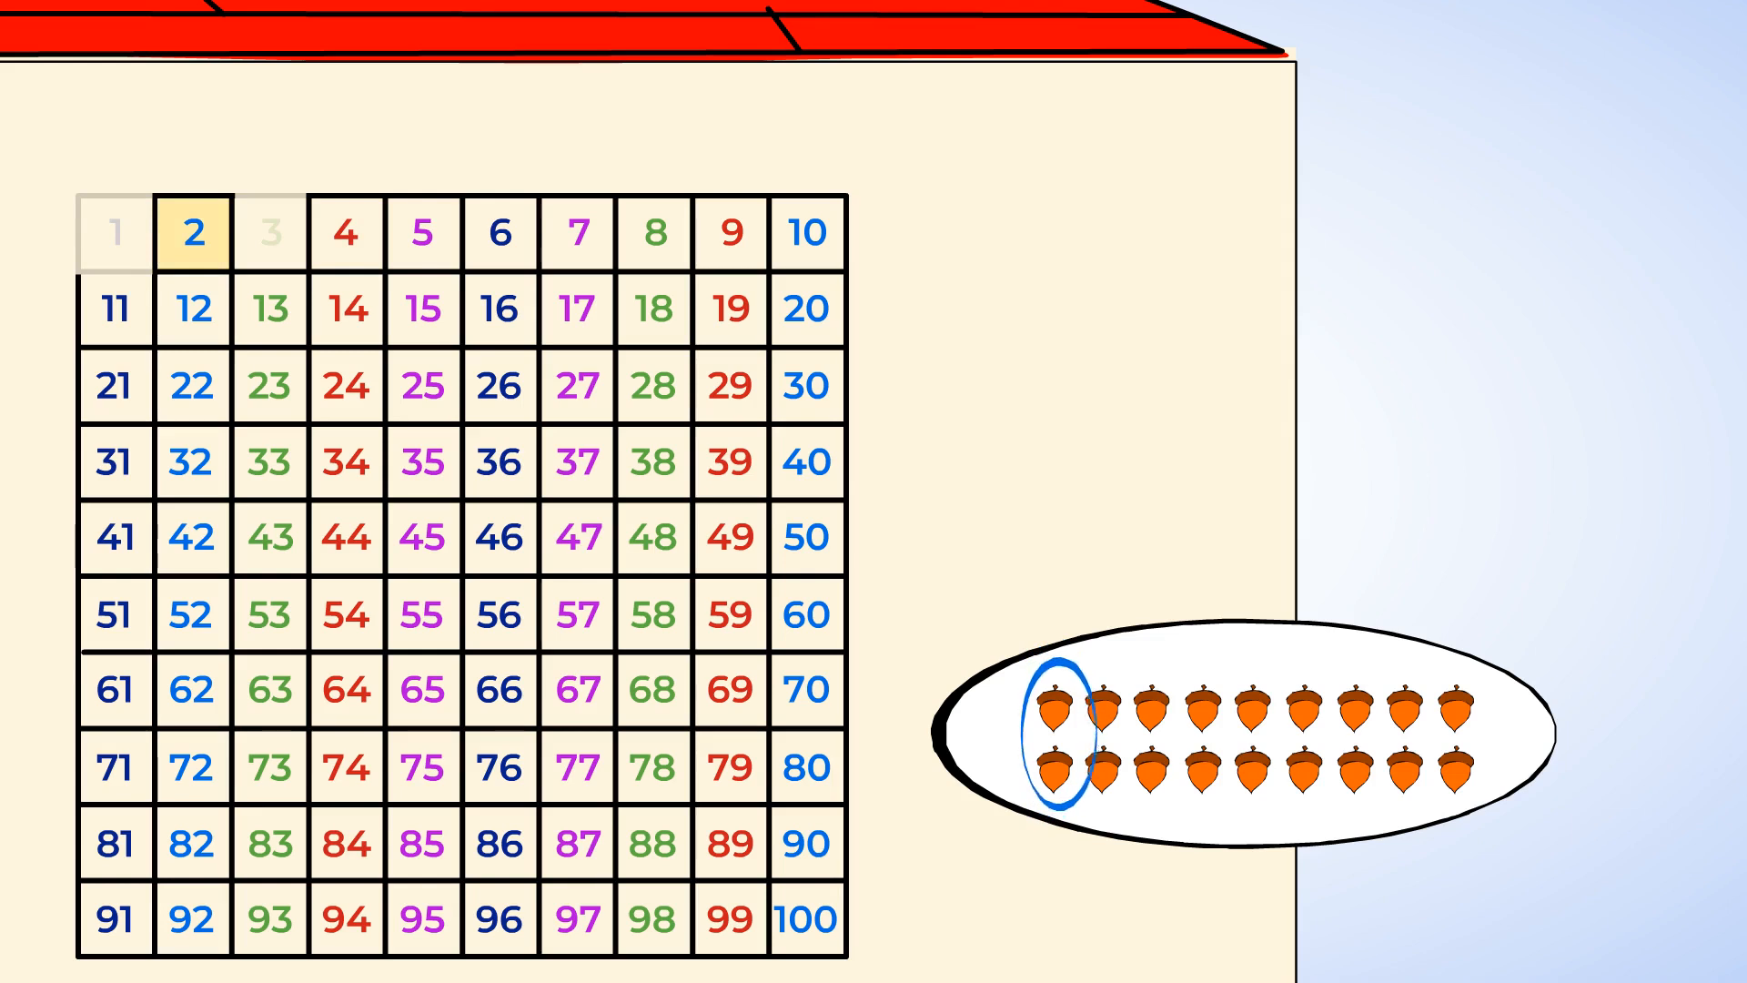
click(345, 233)
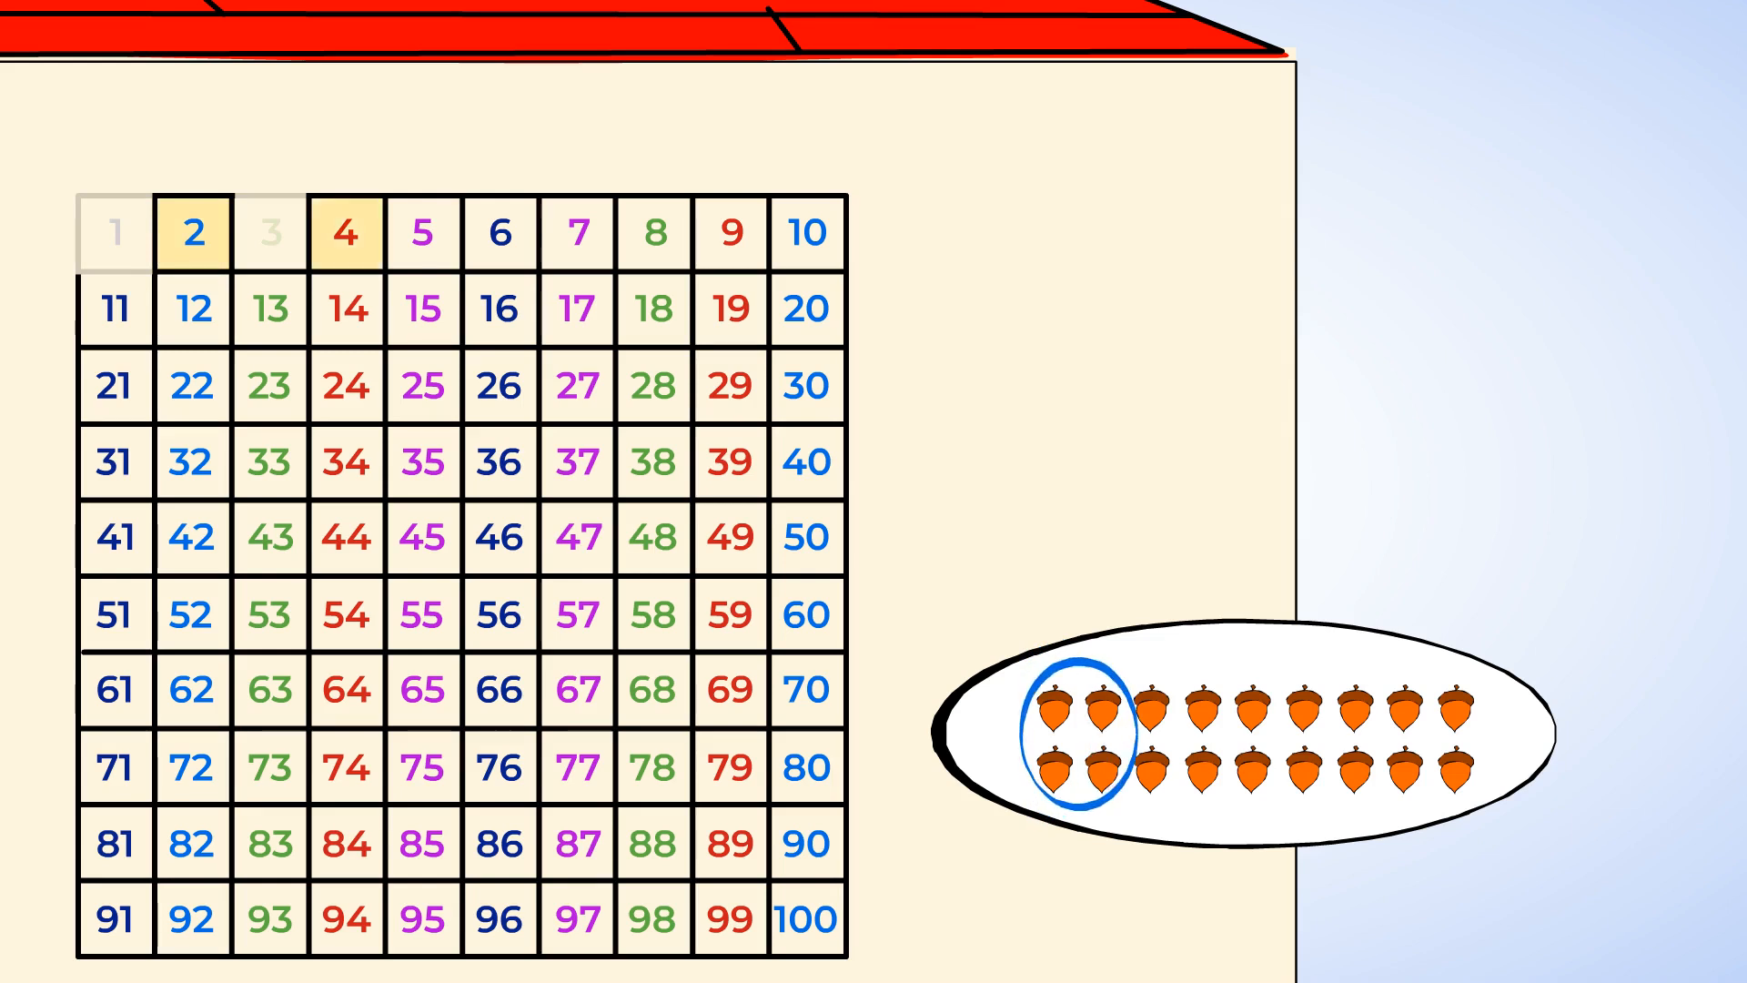